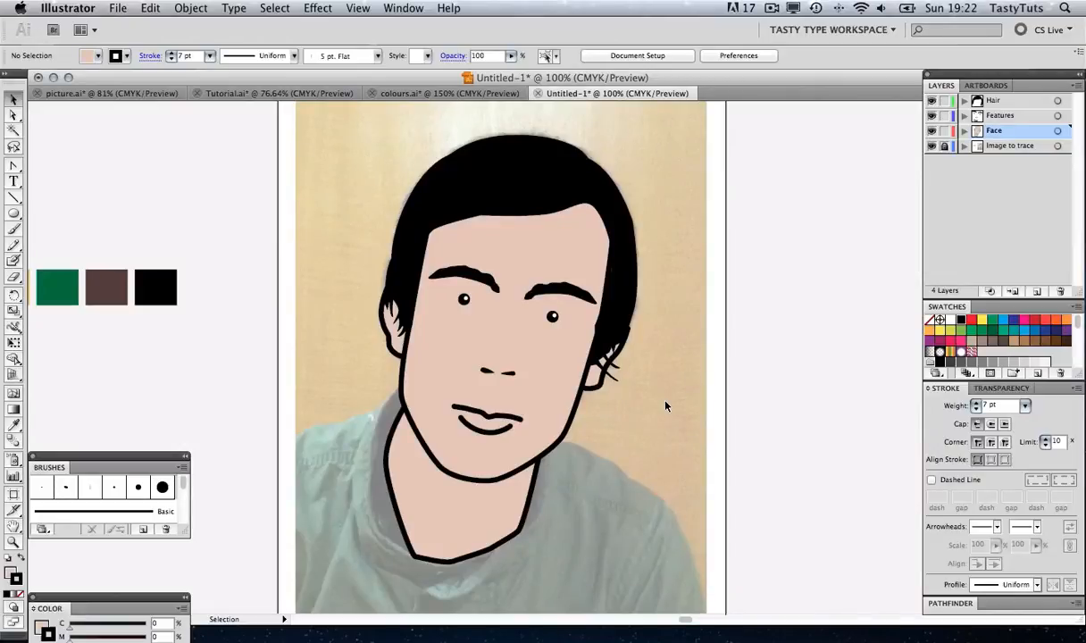
pyautogui.moveTo(325, 506)
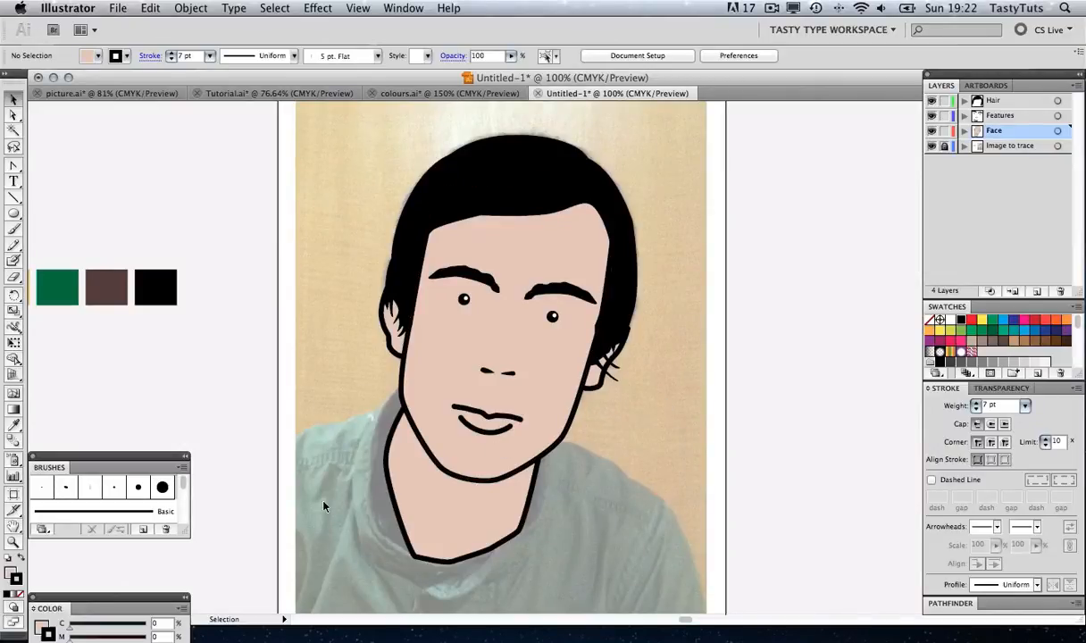
pyautogui.moveTo(390, 534)
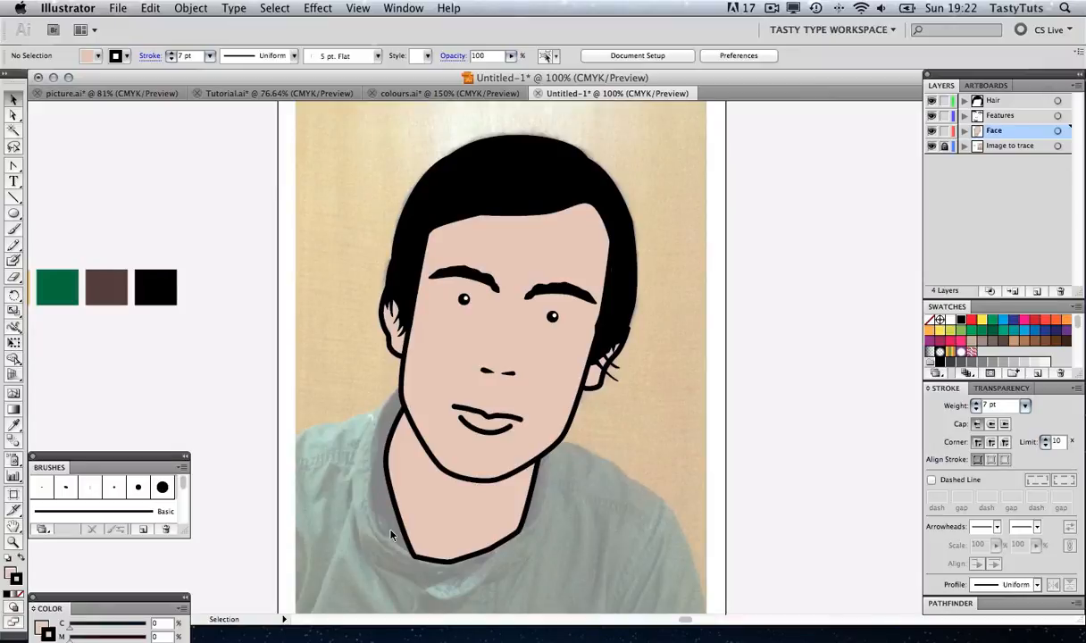
pyautogui.moveTo(759, 233)
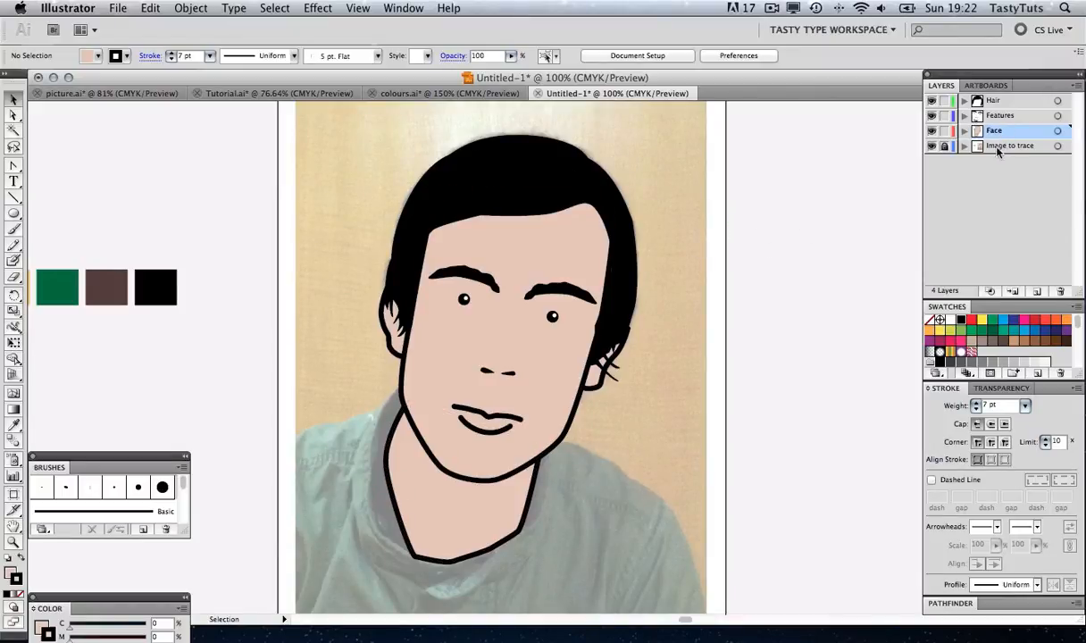
# Insert a new layer named 'Background' directly above the 'Image to trace' layer
pyautogui.click(1010, 146)
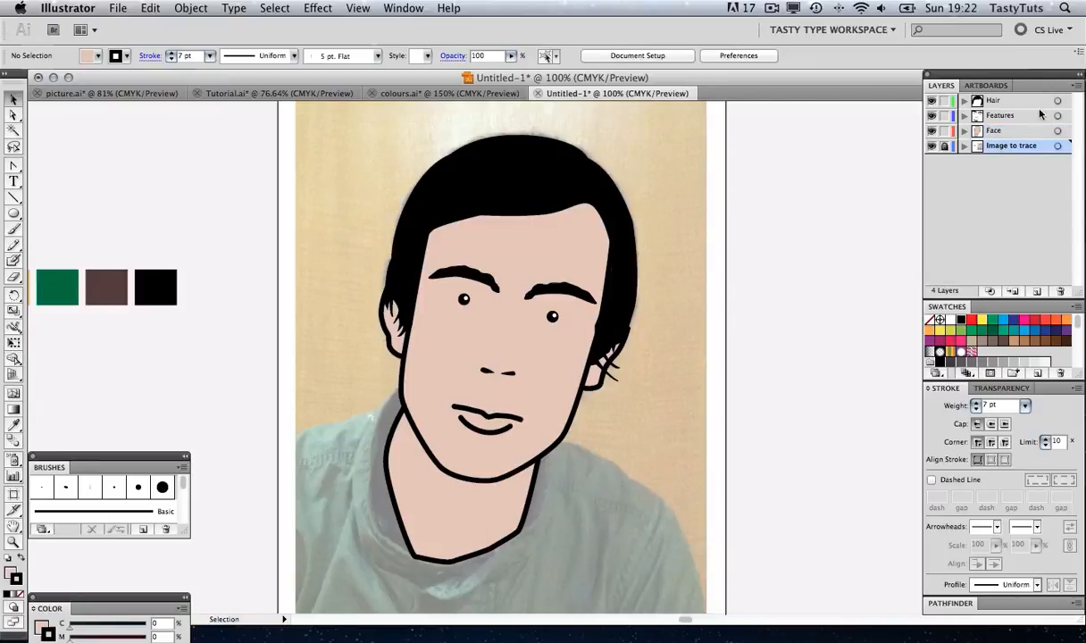
pyautogui.click(1078, 85)
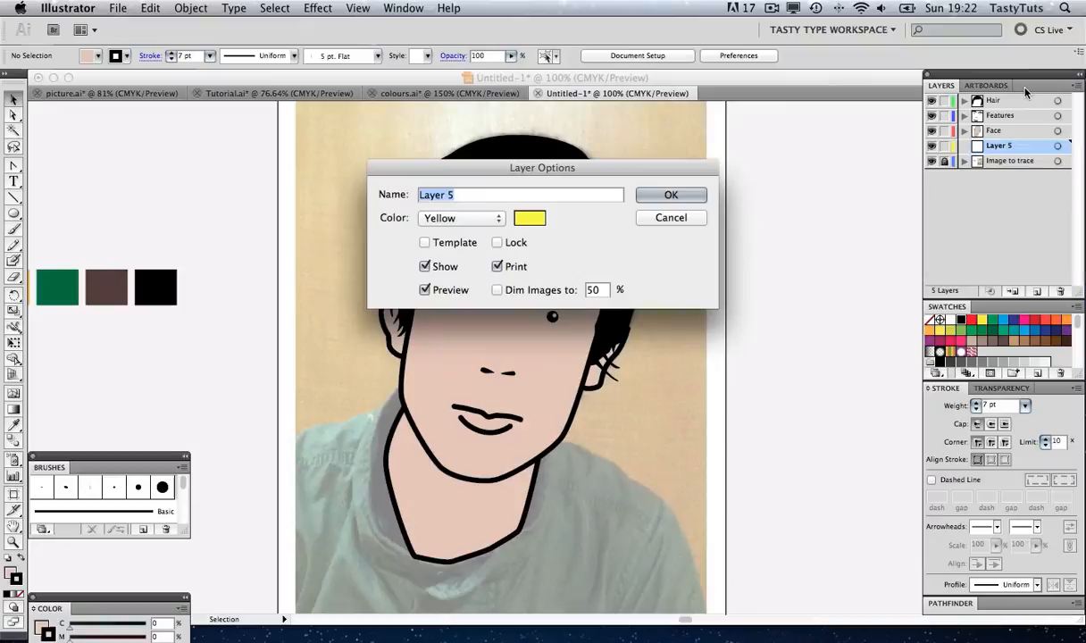
pyautogui.write('Backgrou')
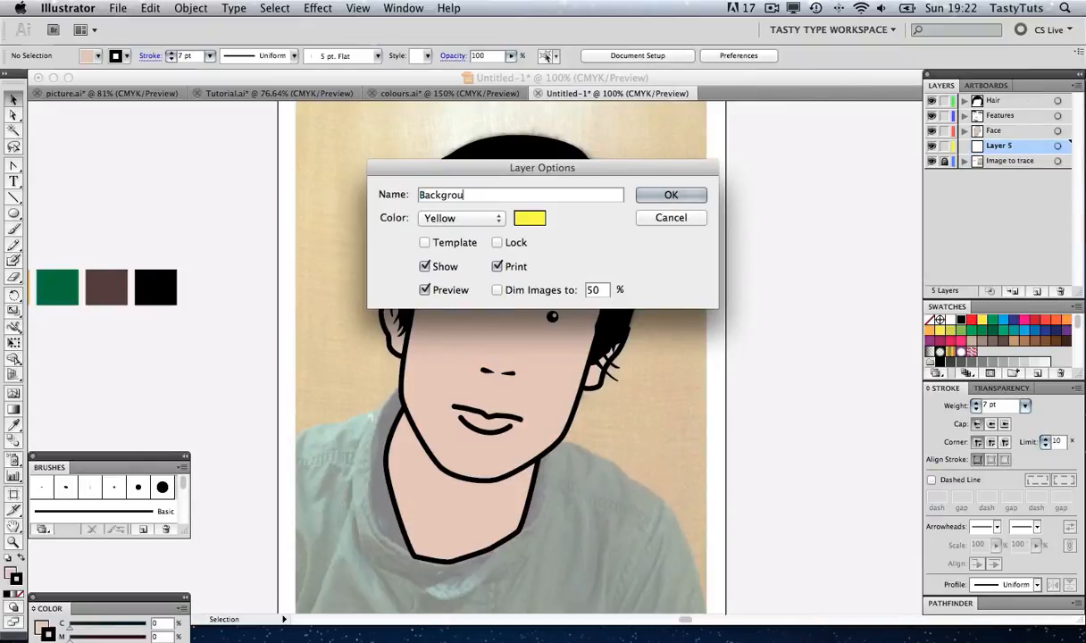
pyautogui.click(671, 195)
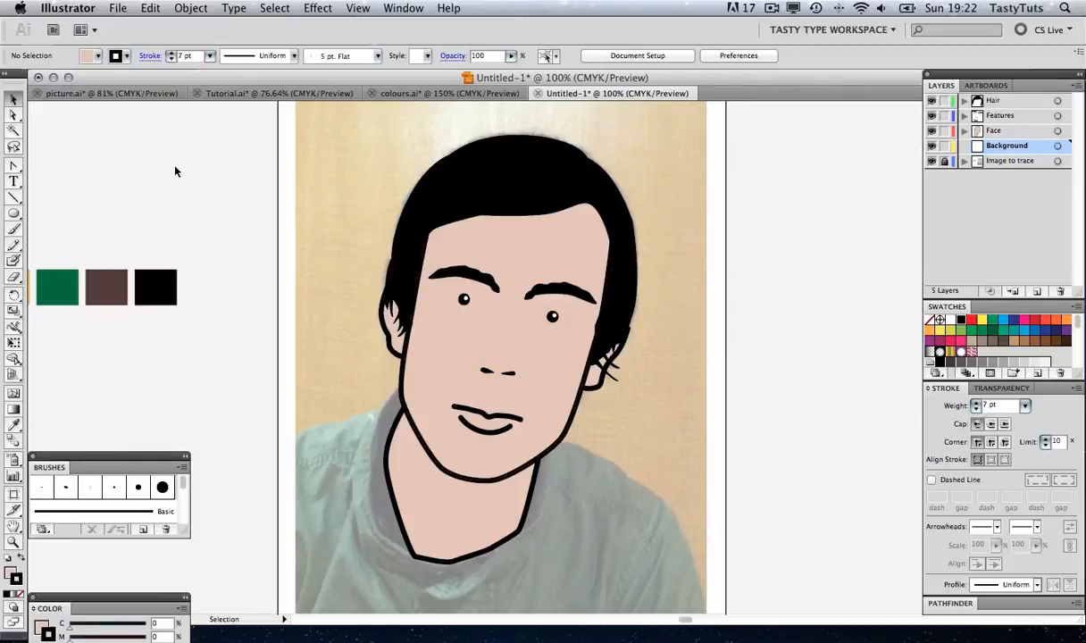
# Draw a page-sized rectangle and fill it with the yellow swatch using the Eyedropper
pyautogui.click(14, 213)
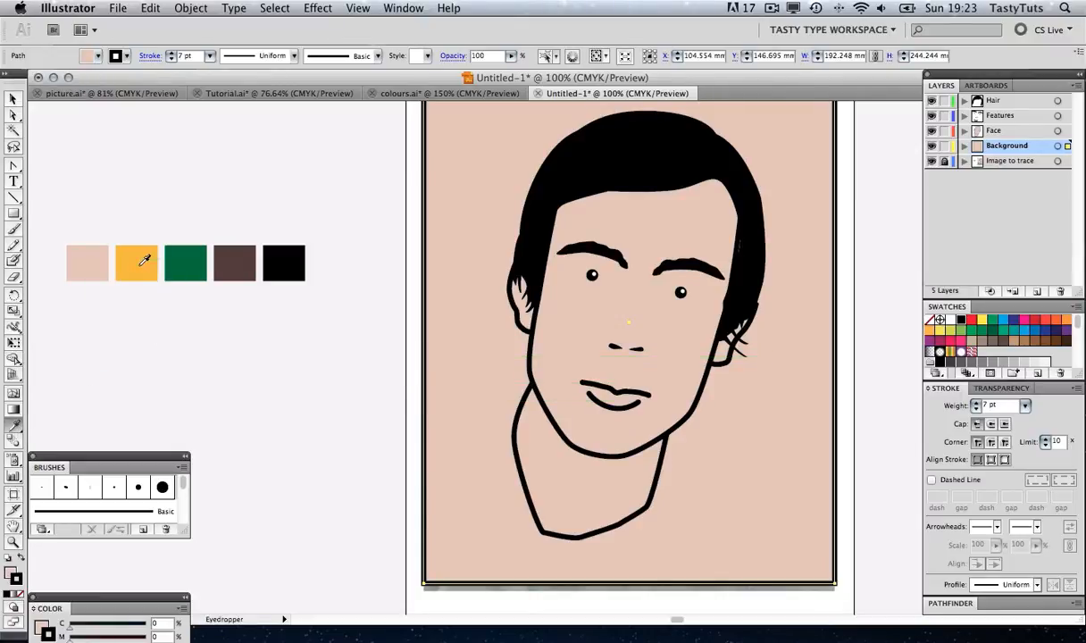
pyautogui.click(136, 262)
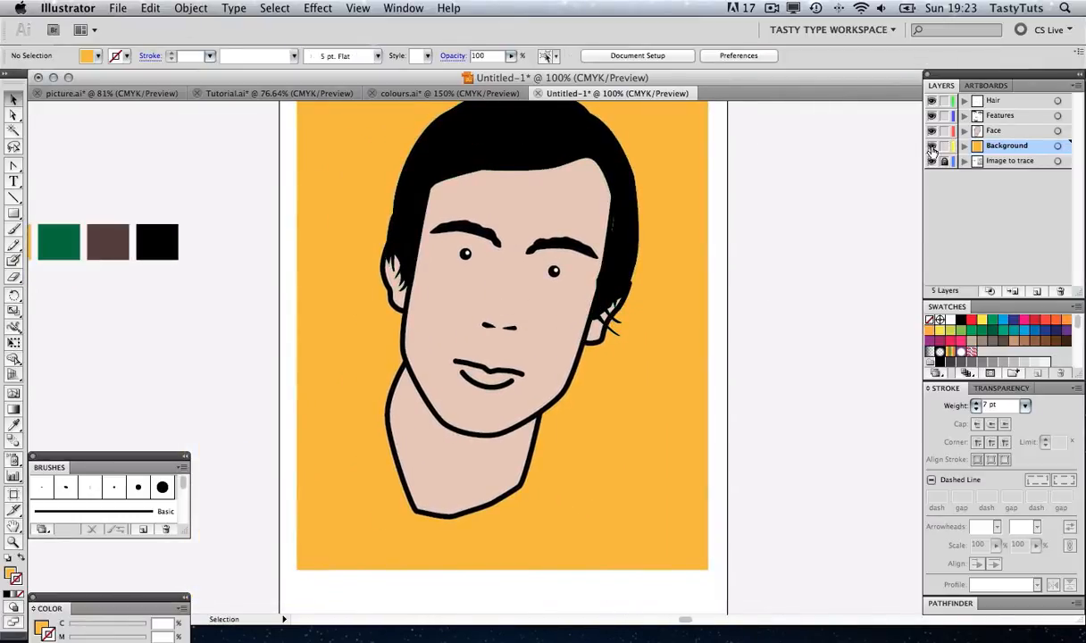
# Hide the Background layer and add a new layer named 'Clothing' above it
pyautogui.click(931, 146)
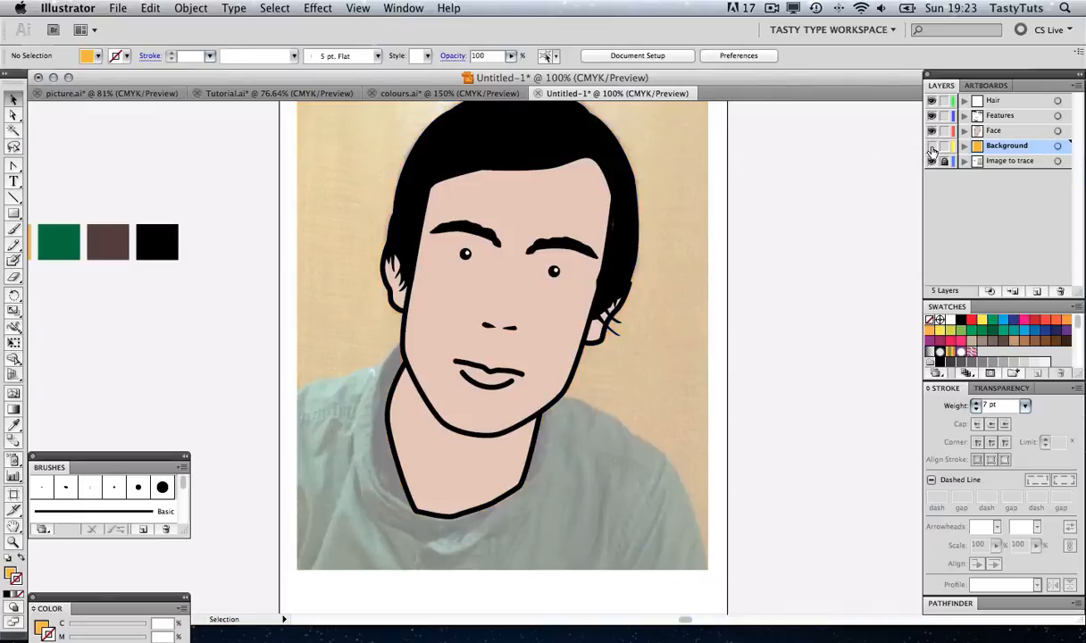
pyautogui.click(932, 146)
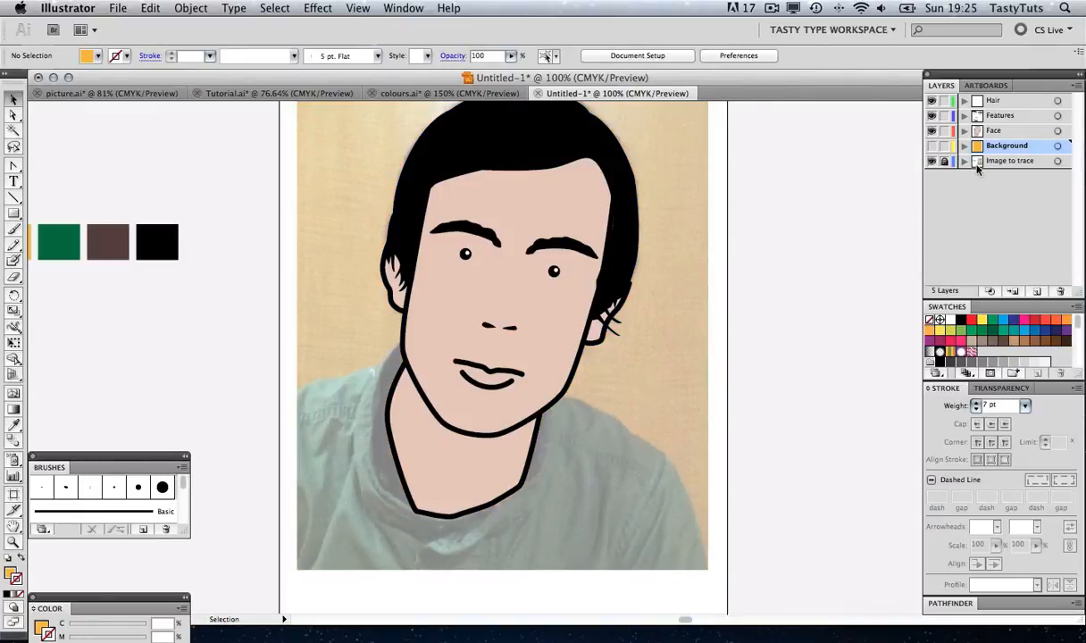
pyautogui.click(1076, 85)
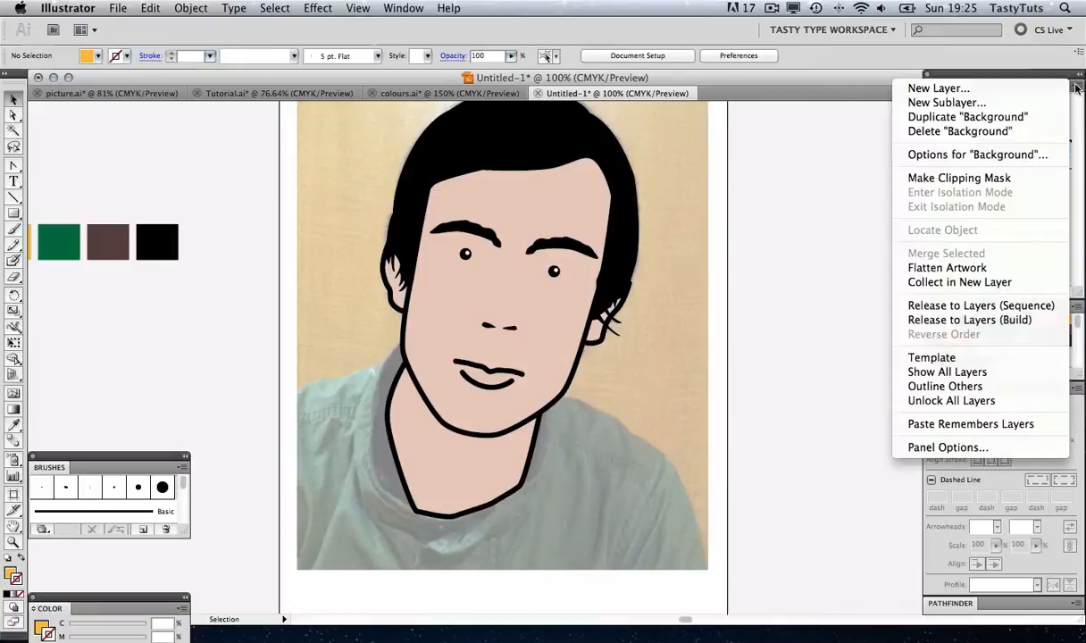
pyautogui.click(938, 87)
pyautogui.write('Clo')
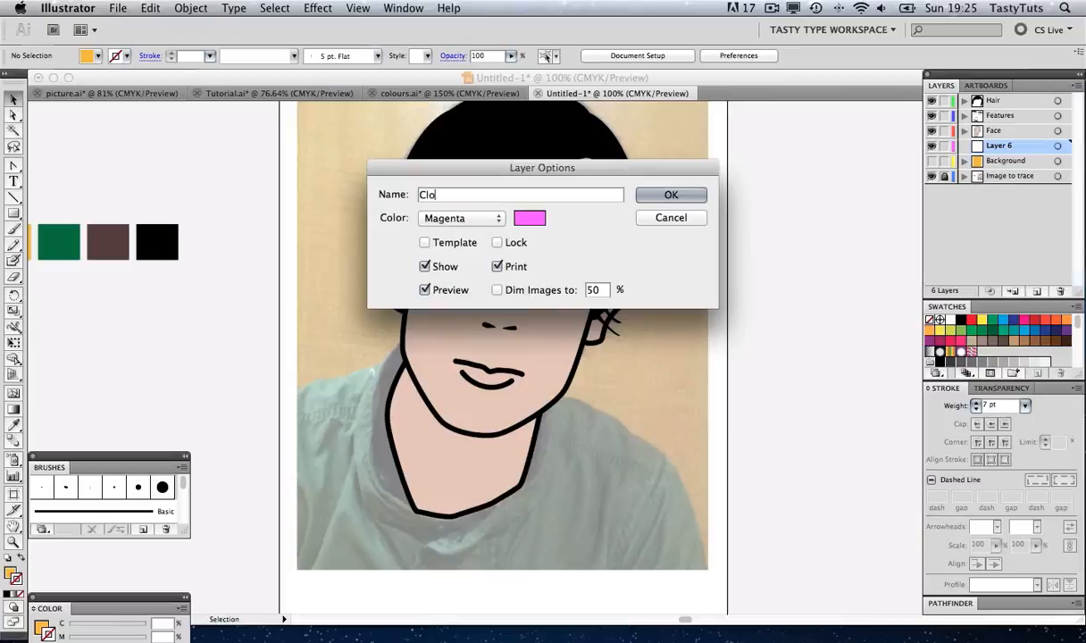
pyautogui.click(671, 195)
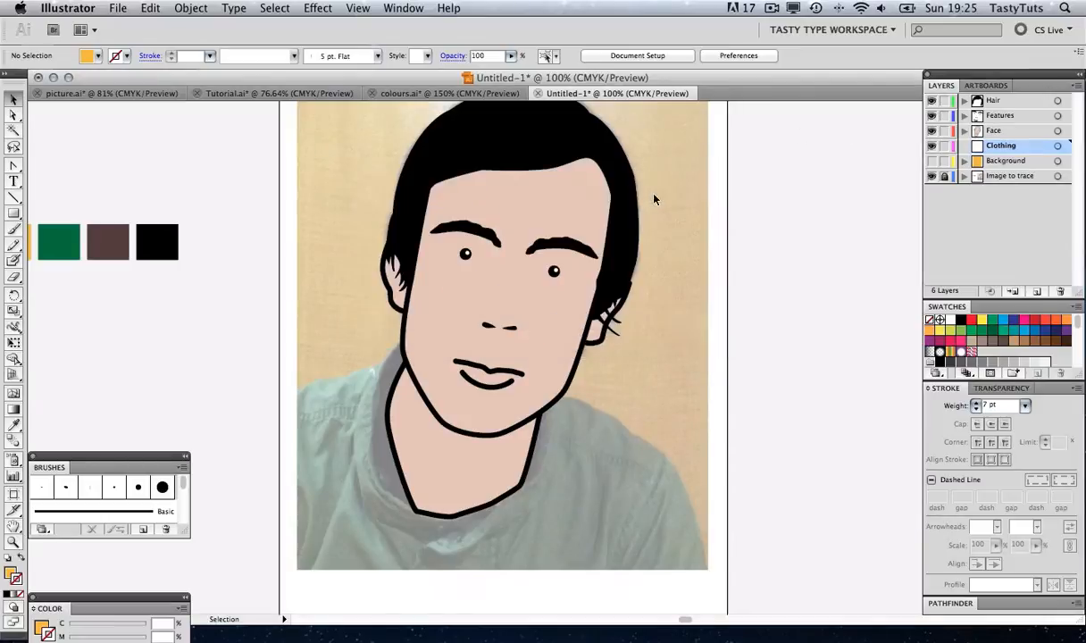
pyautogui.click(13, 165)
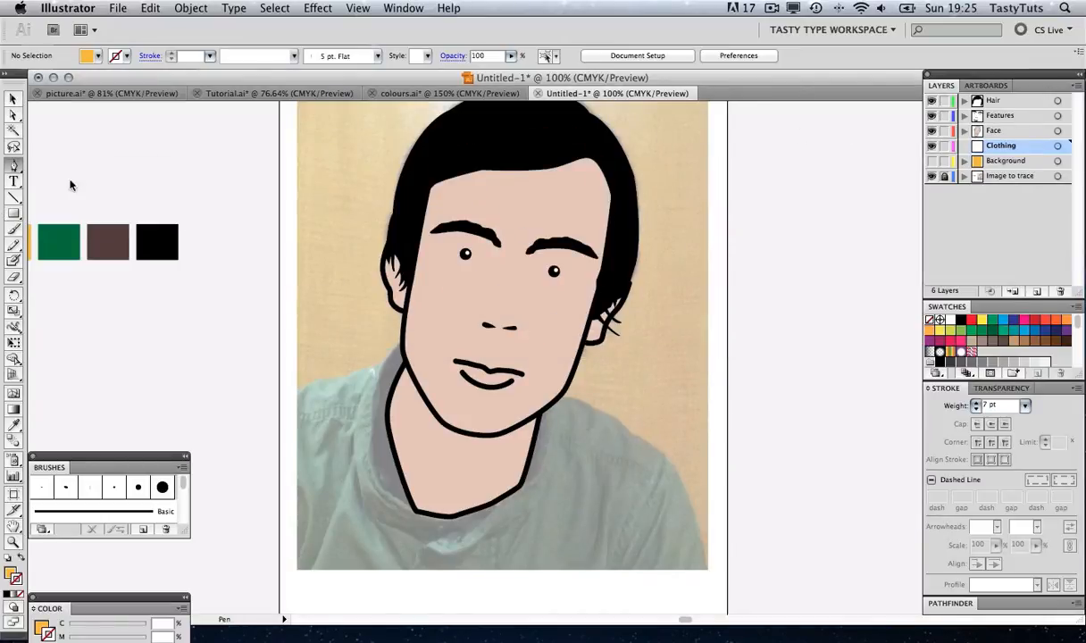
# Pen-trace the black inner collar around the neck and adjust two collar anchor points
pyautogui.click(342, 385)
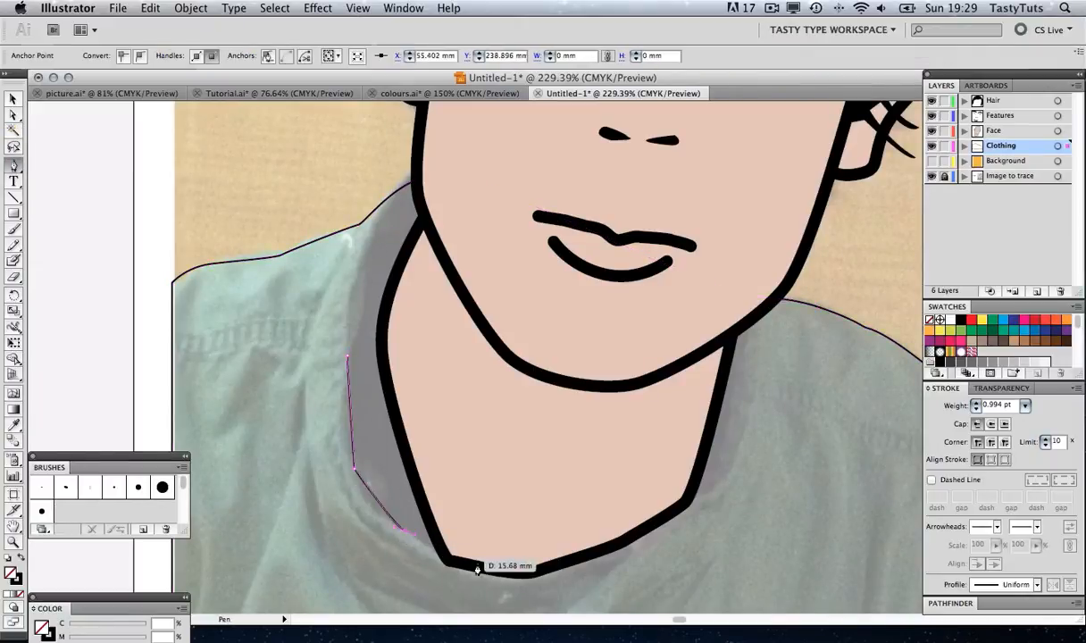
pyautogui.click(692, 496)
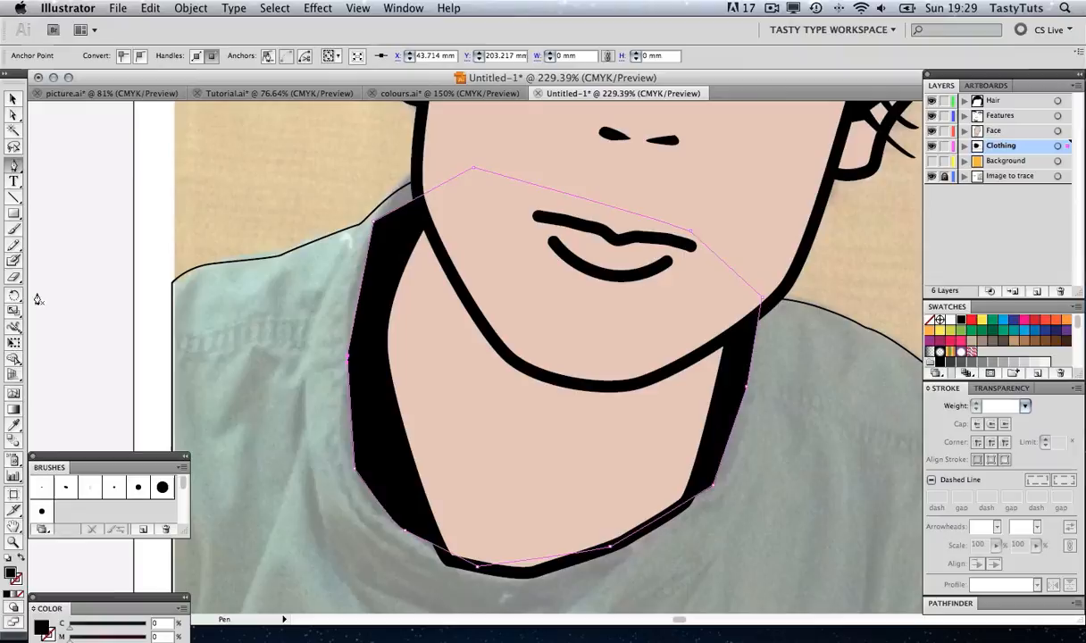
pyautogui.moveTo(402, 392)
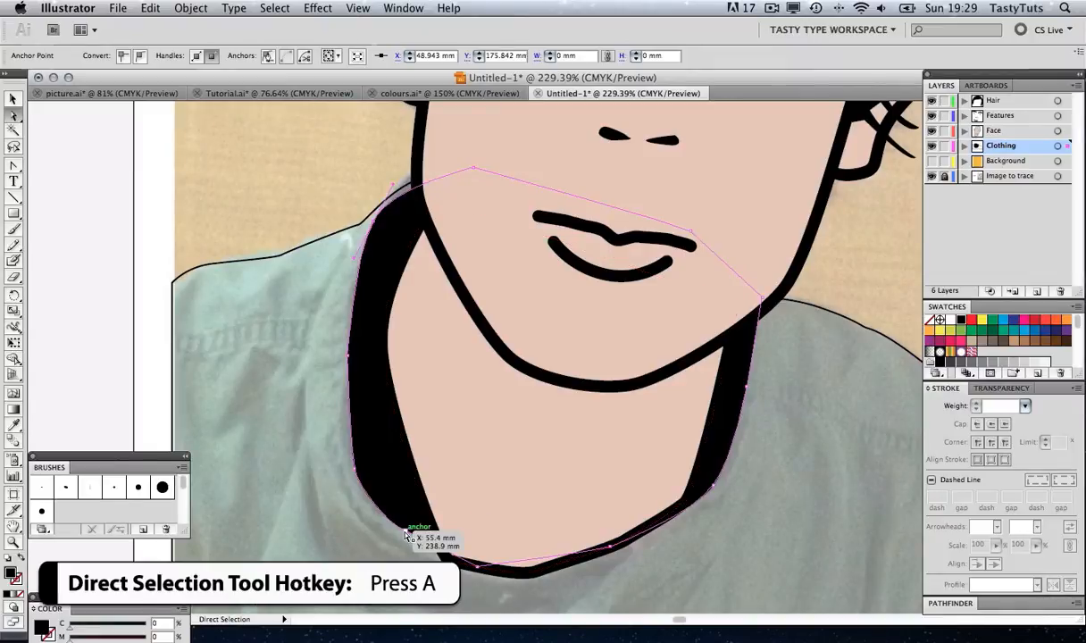
pyautogui.moveTo(406, 536); pyautogui.dragTo(491, 572)
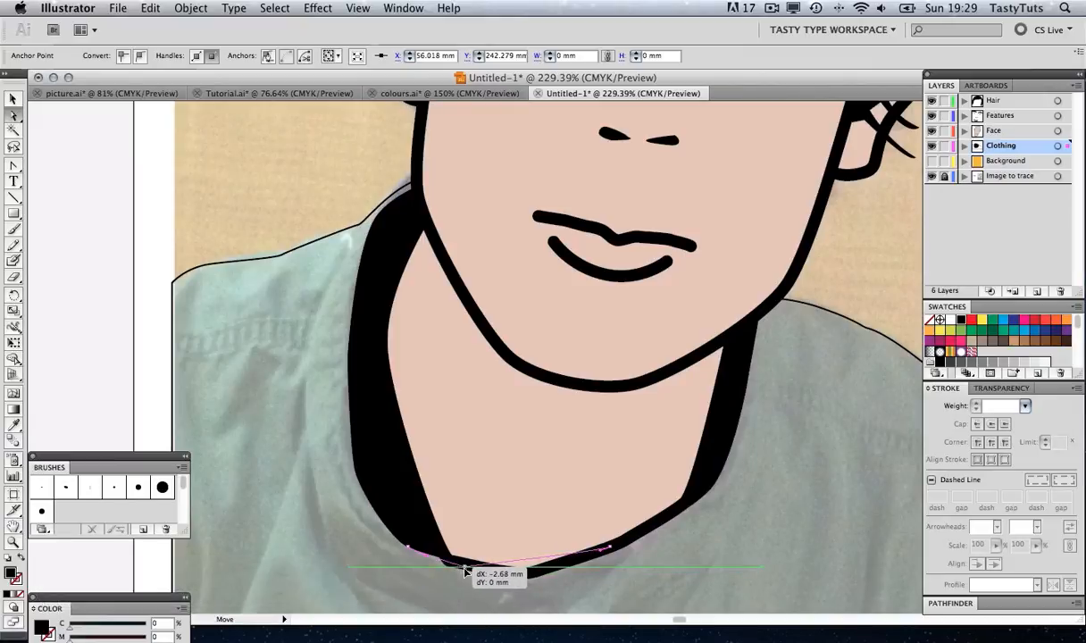
pyautogui.moveTo(464, 567); pyautogui.dragTo(411, 549)
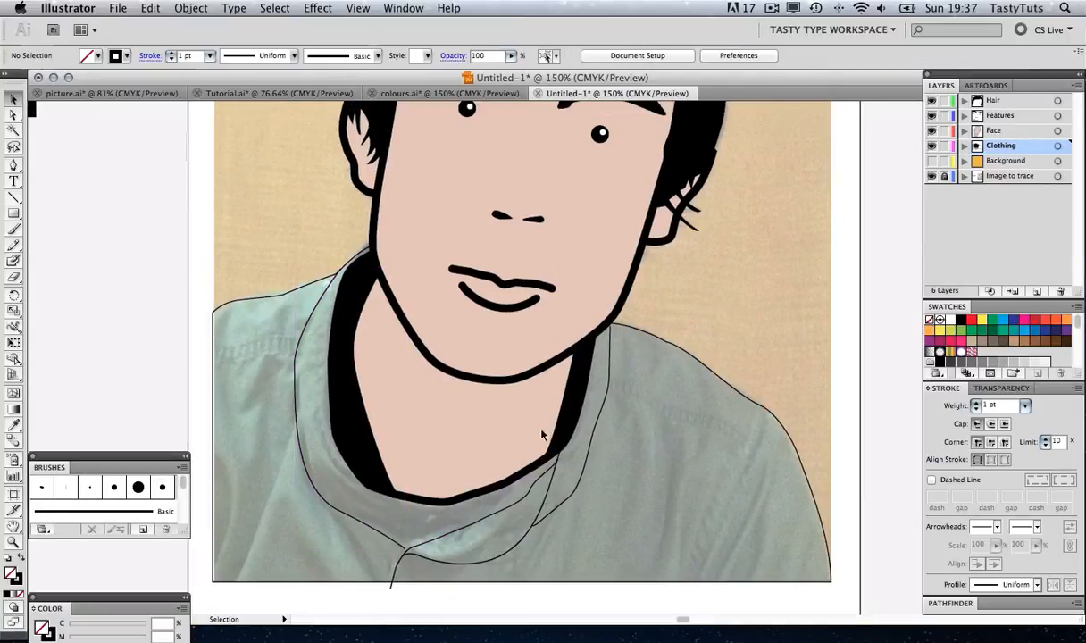
# Give the collar lines a 7 pt stroke and adjust the green shirt's outline weight
pyautogui.click(379, 496)
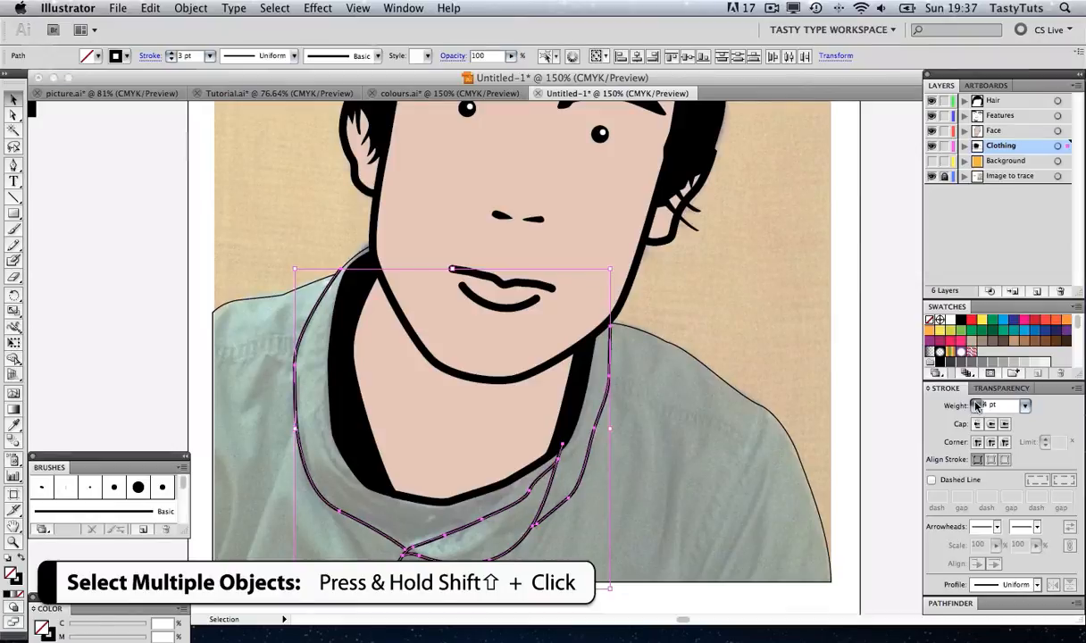
pyautogui.write('7')
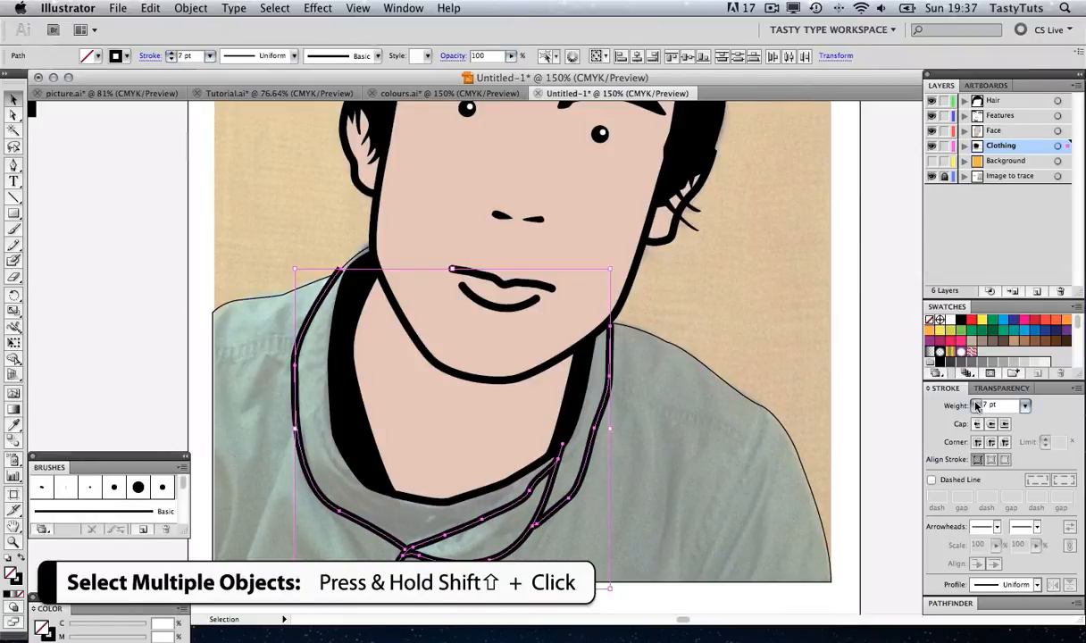
pyautogui.click(815, 364)
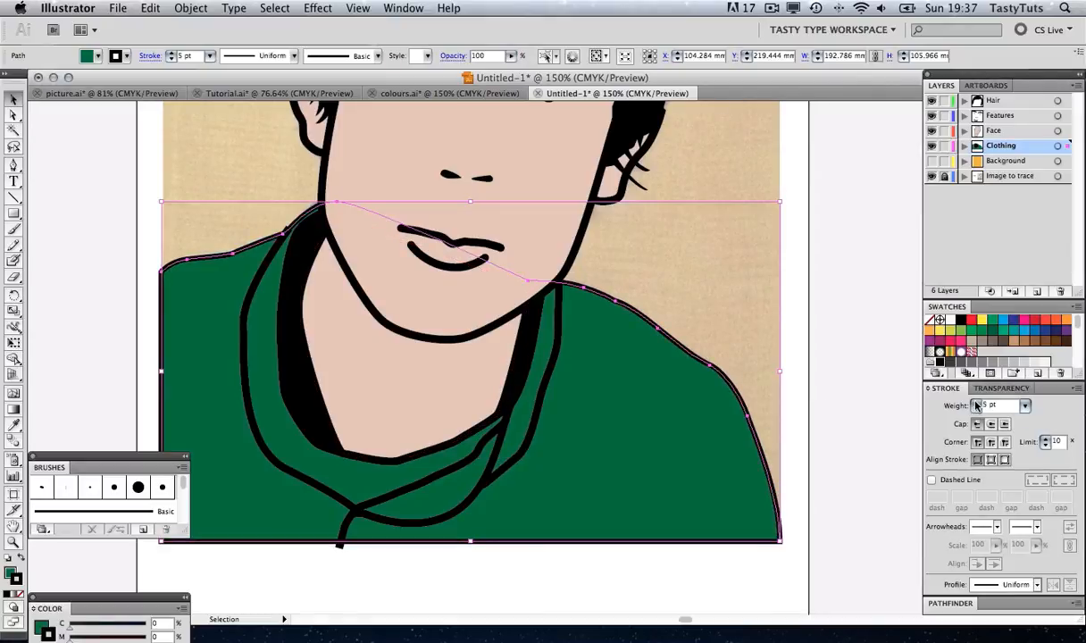
pyautogui.click(811, 349)
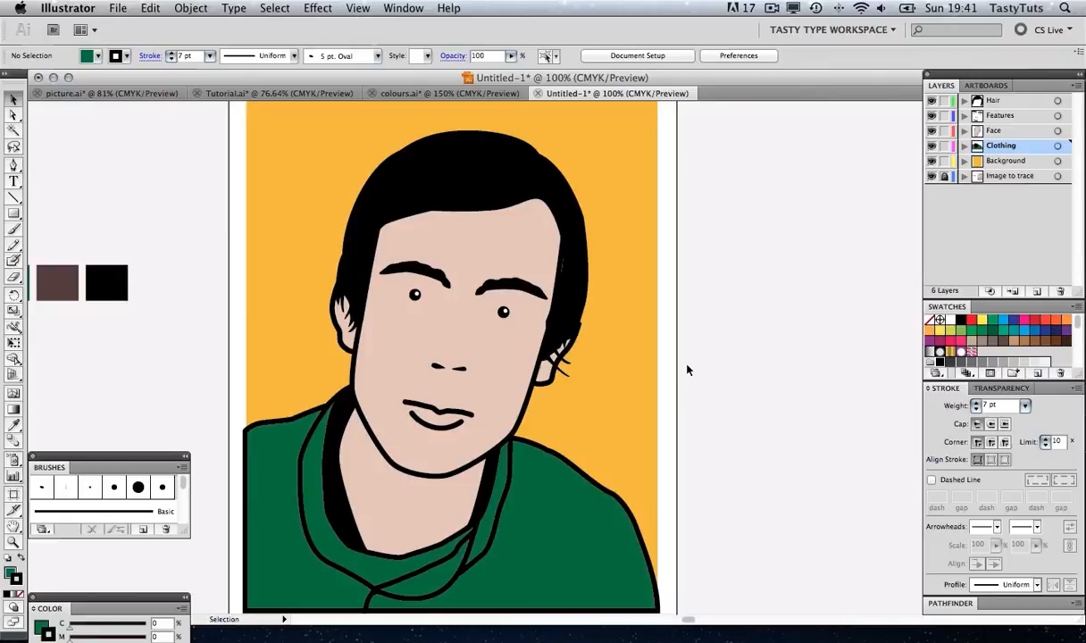
pyautogui.moveTo(681, 373)
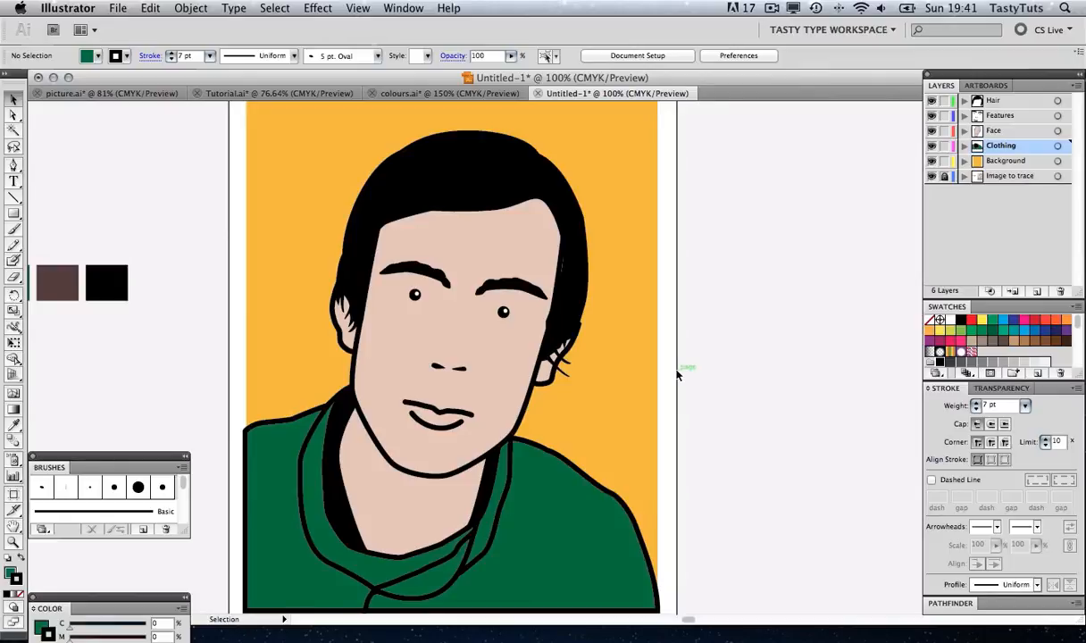
pyautogui.moveTo(690, 350)
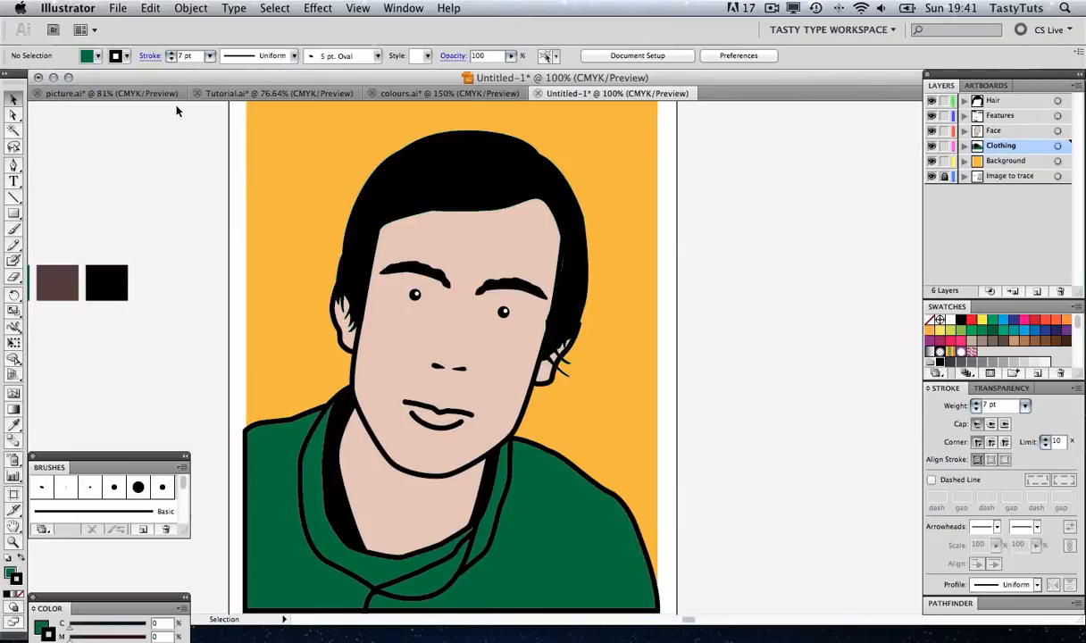
pyautogui.click(108, 92)
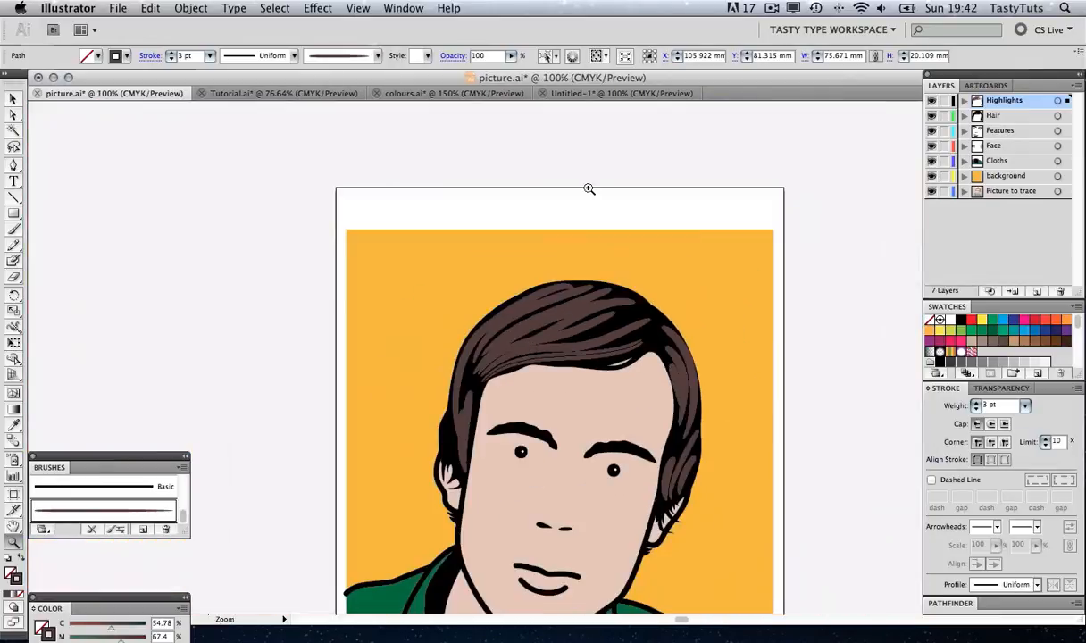
pyautogui.click(616, 93)
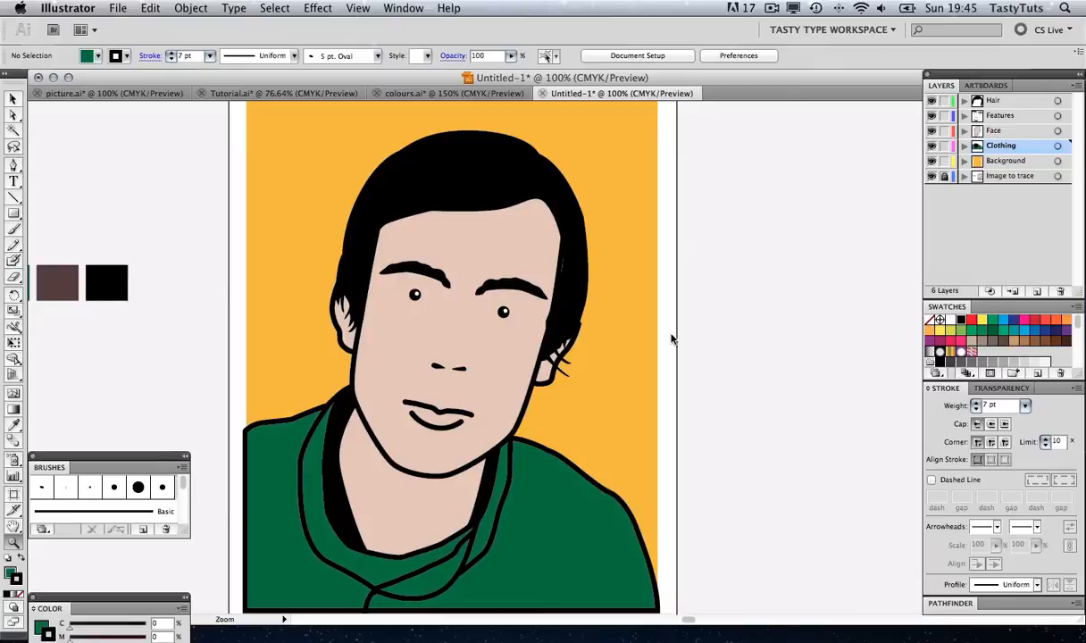
# Draw a thin ellipse and move its anchors into a taper, rounded left, pointed right
pyautogui.click(14, 213)
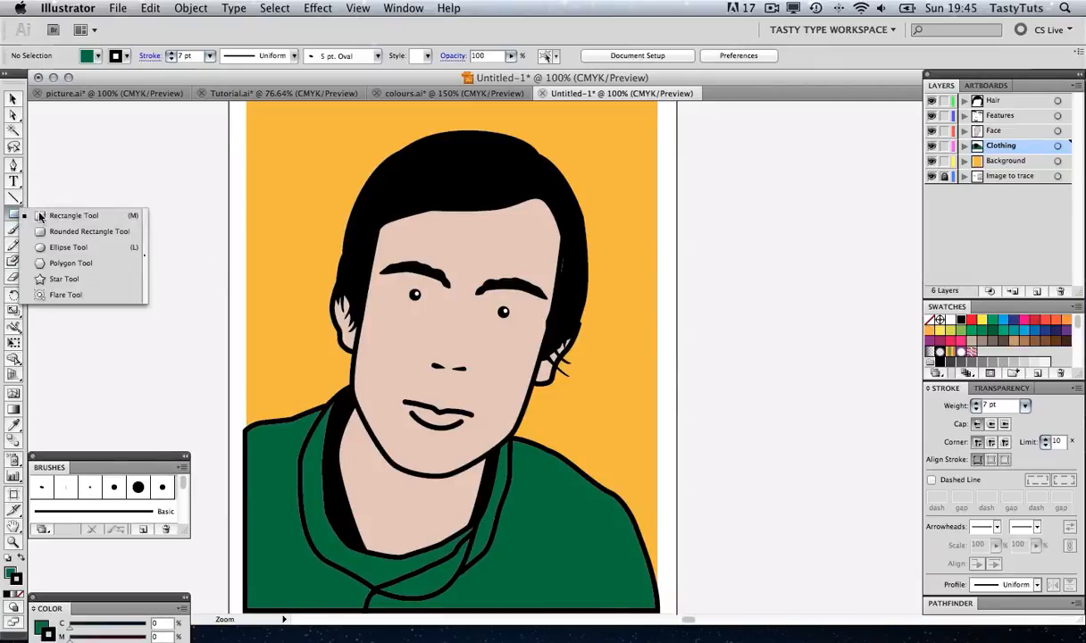
pyautogui.click(68, 248)
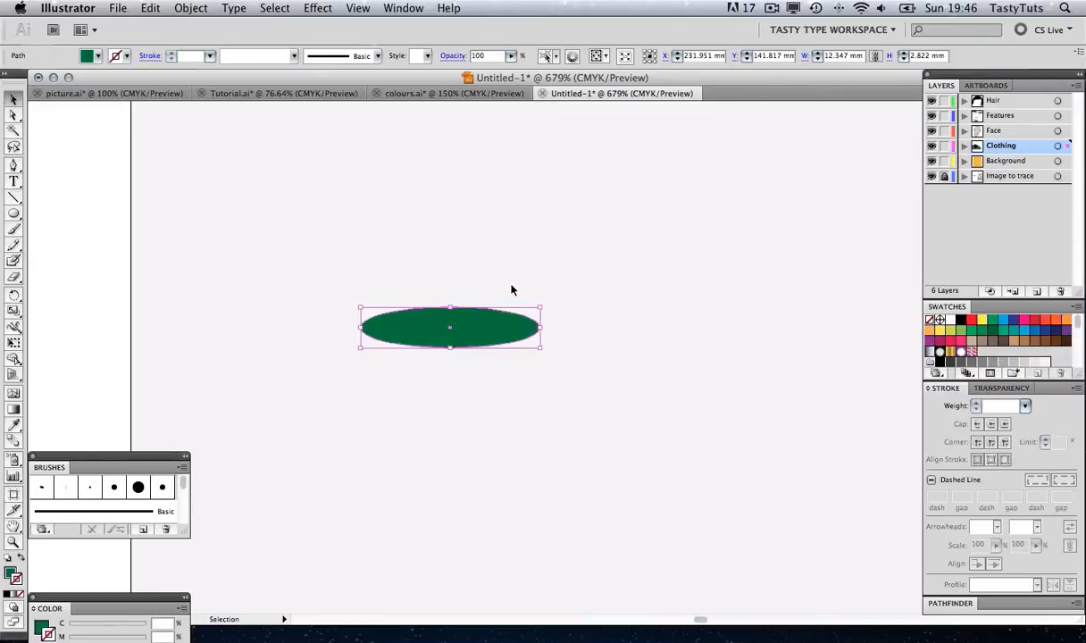
pyautogui.moveTo(450, 348)
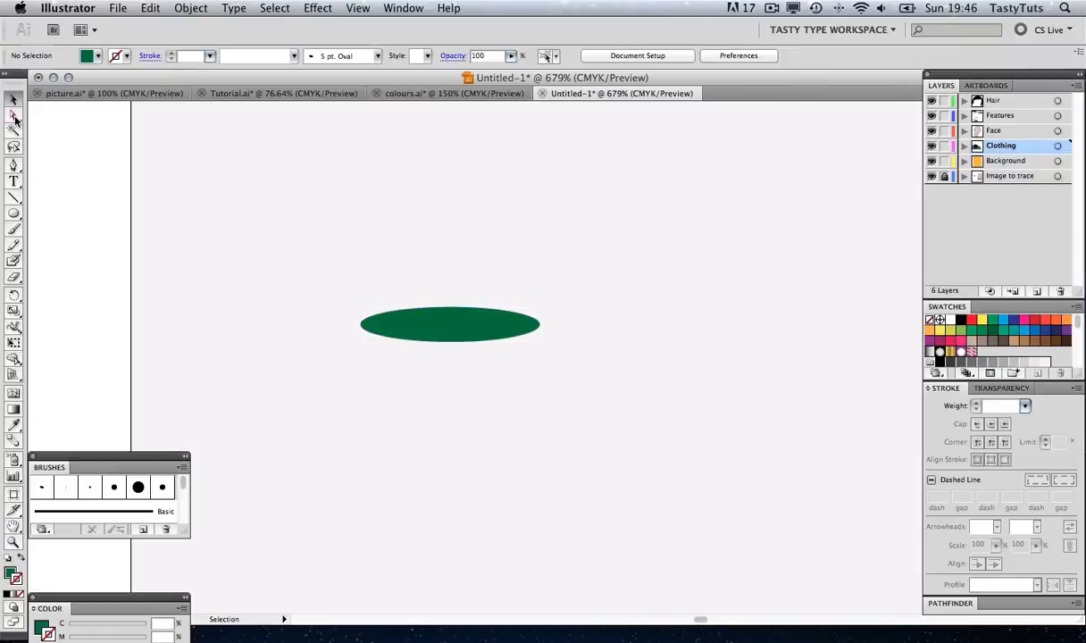
pyautogui.moveTo(286, 237); pyautogui.dragTo(335, 338)
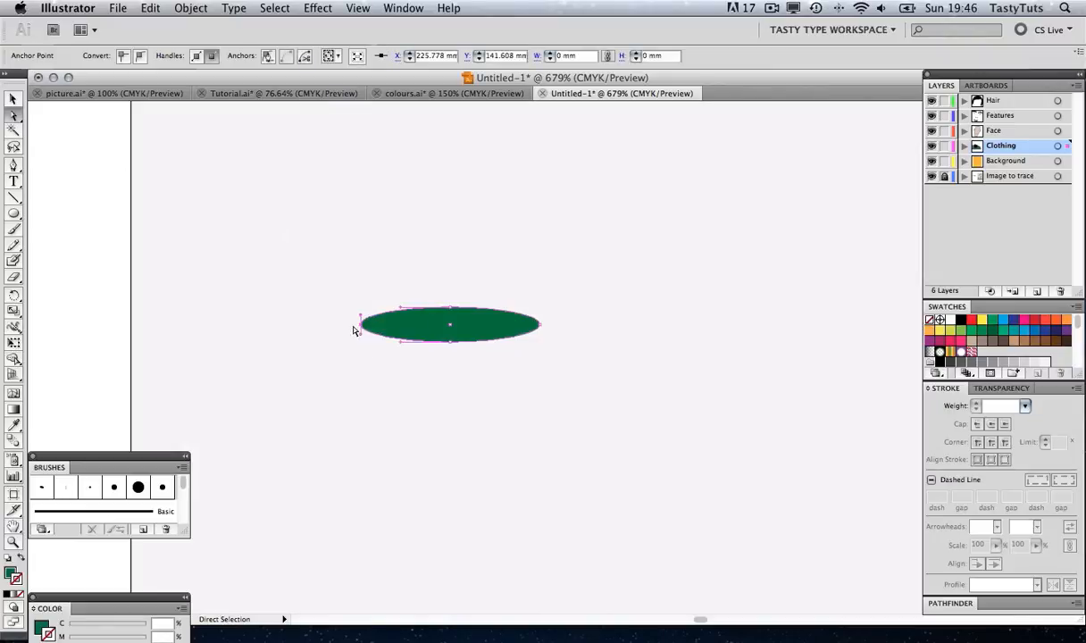
pyautogui.moveTo(377, 280)
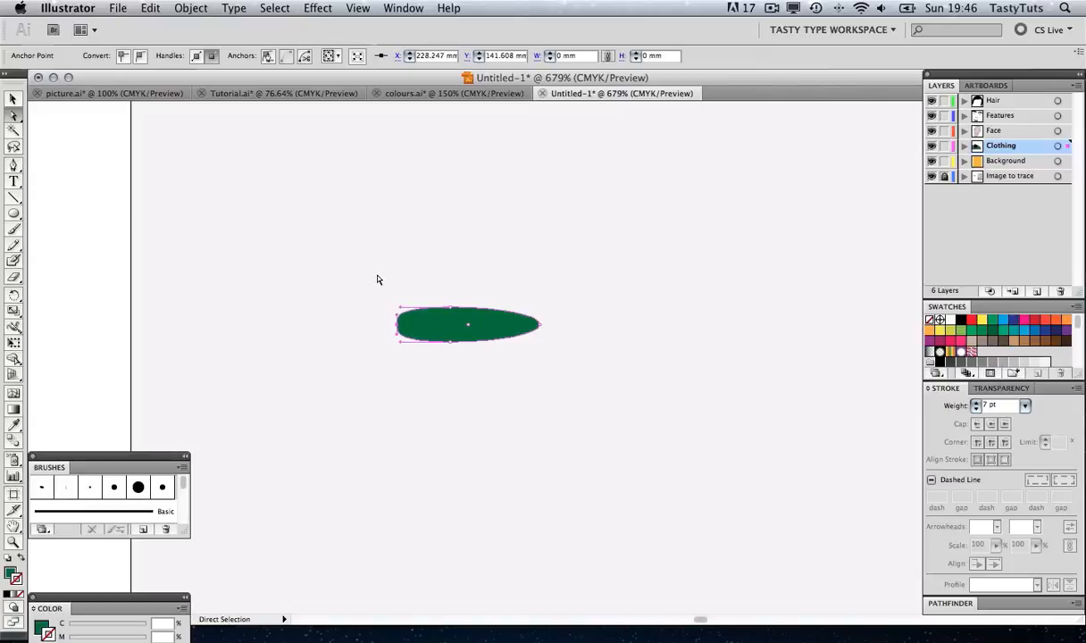
pyautogui.click(460, 371)
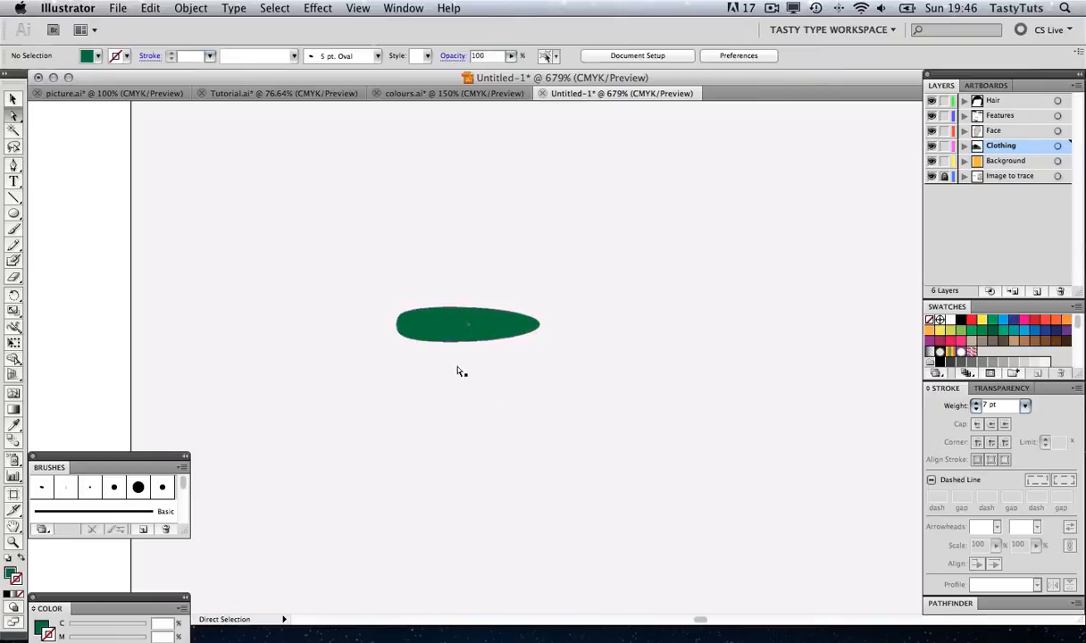
pyautogui.click(468, 324)
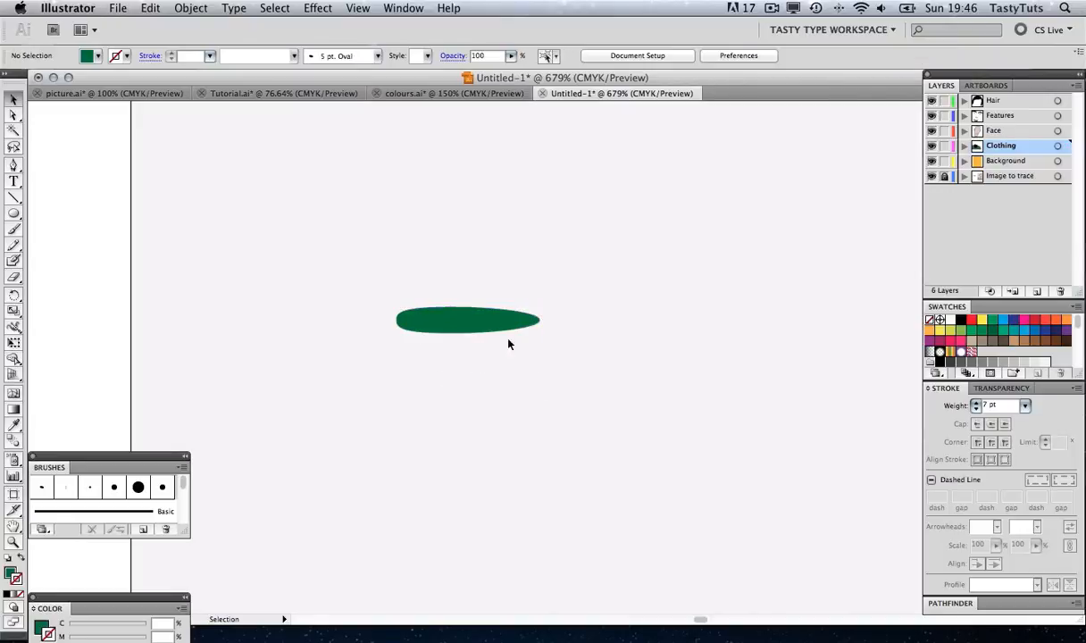
pyautogui.moveTo(489, 335)
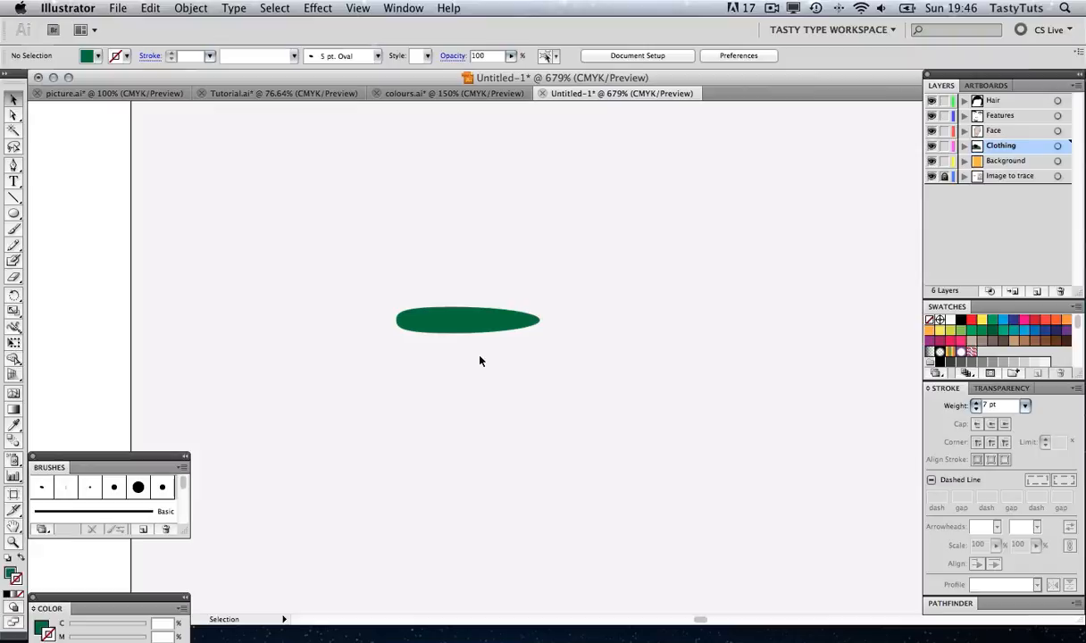
pyautogui.moveTo(437, 375)
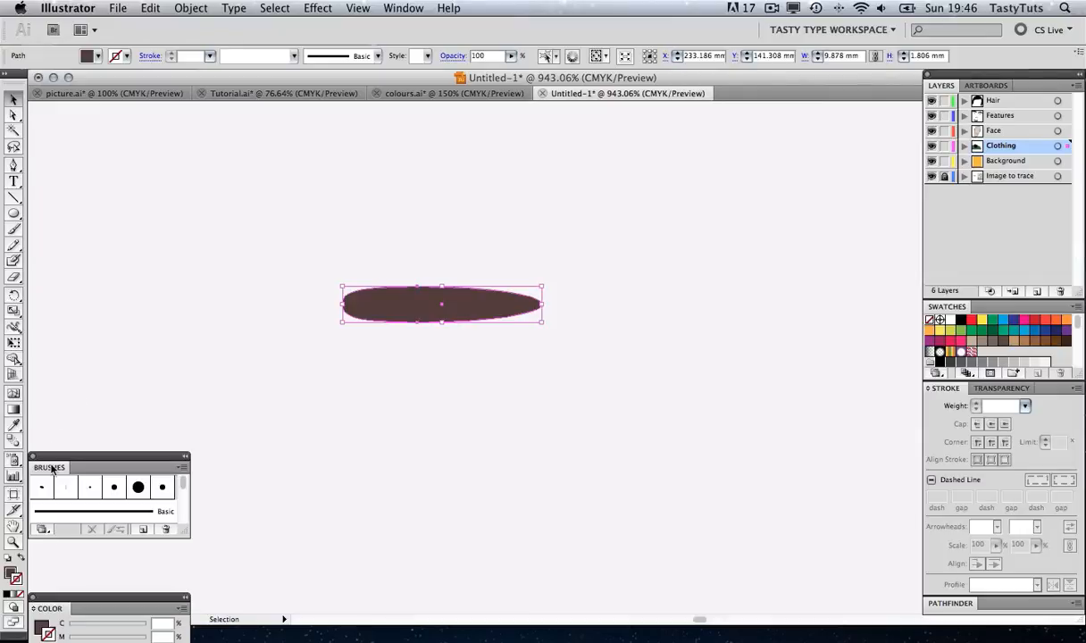
# Create a new Art Brush from the tapered shape with a left-to-right stroke direction
pyautogui.click(182, 467)
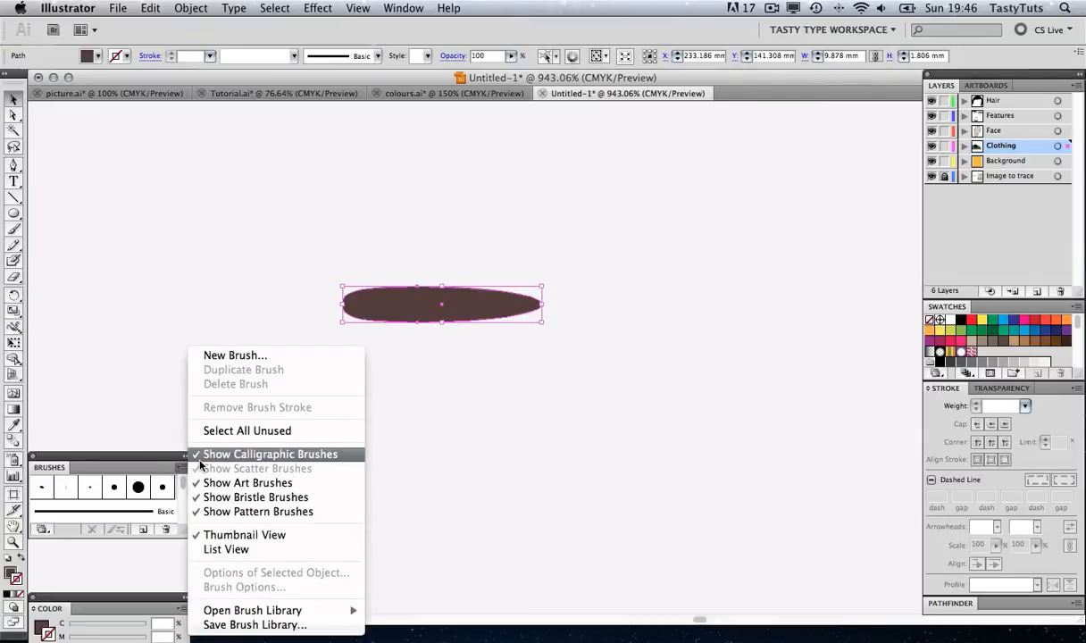
pyautogui.click(235, 355)
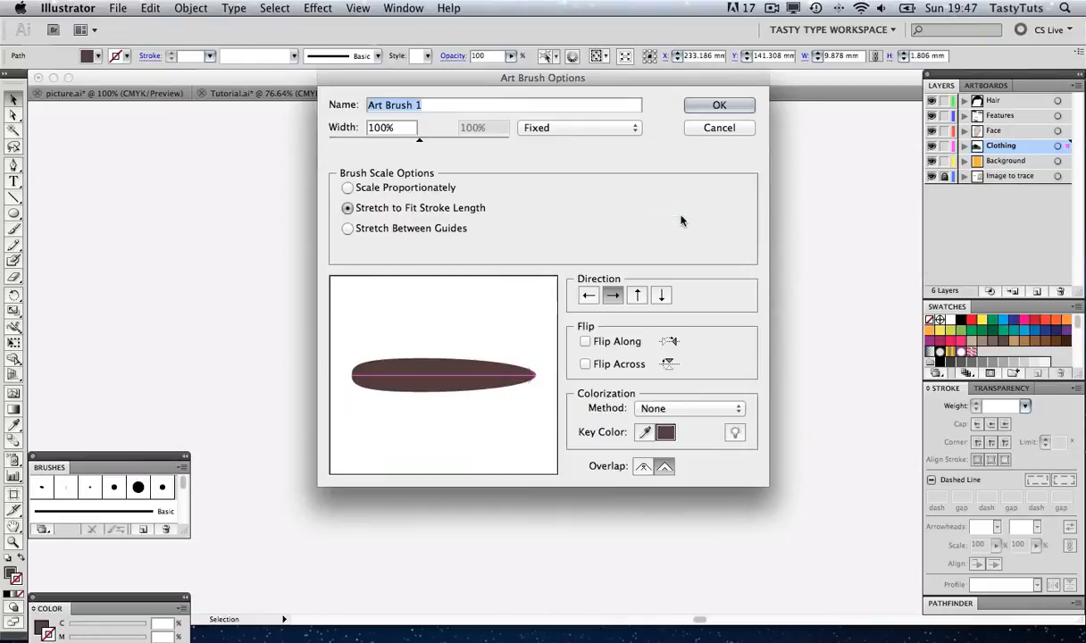
pyautogui.moveTo(400, 326)
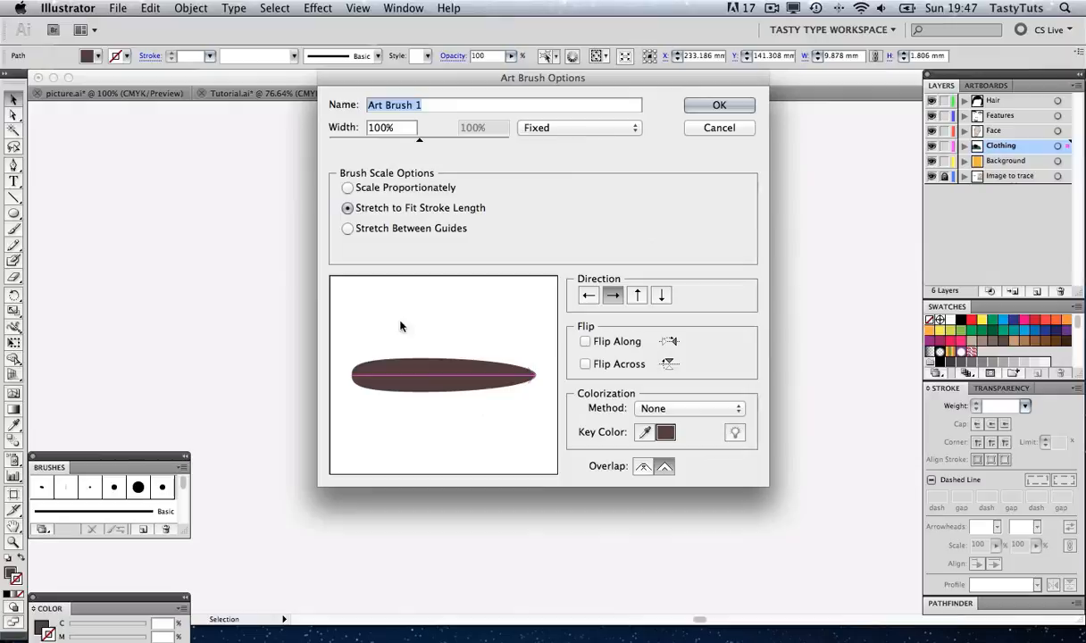
pyautogui.moveTo(625, 294)
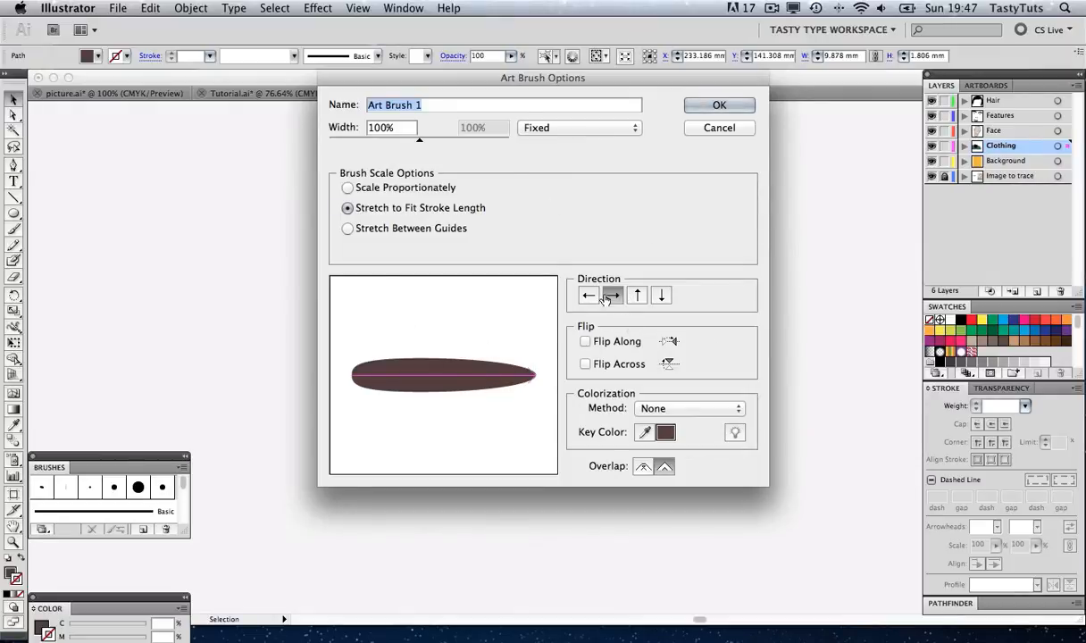
pyautogui.moveTo(536, 379)
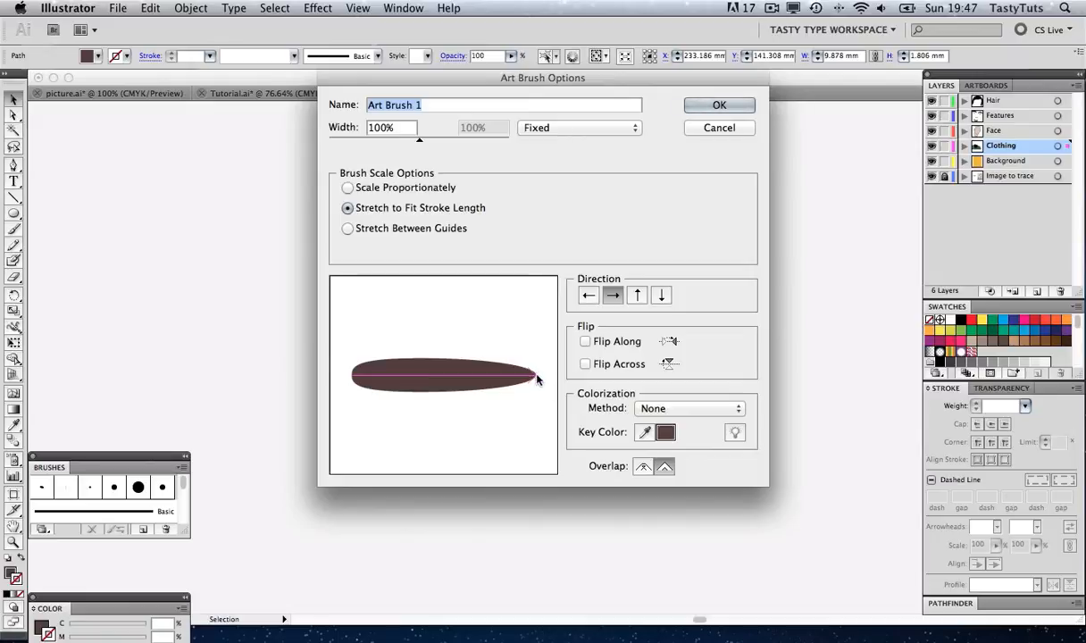
pyautogui.moveTo(407, 379)
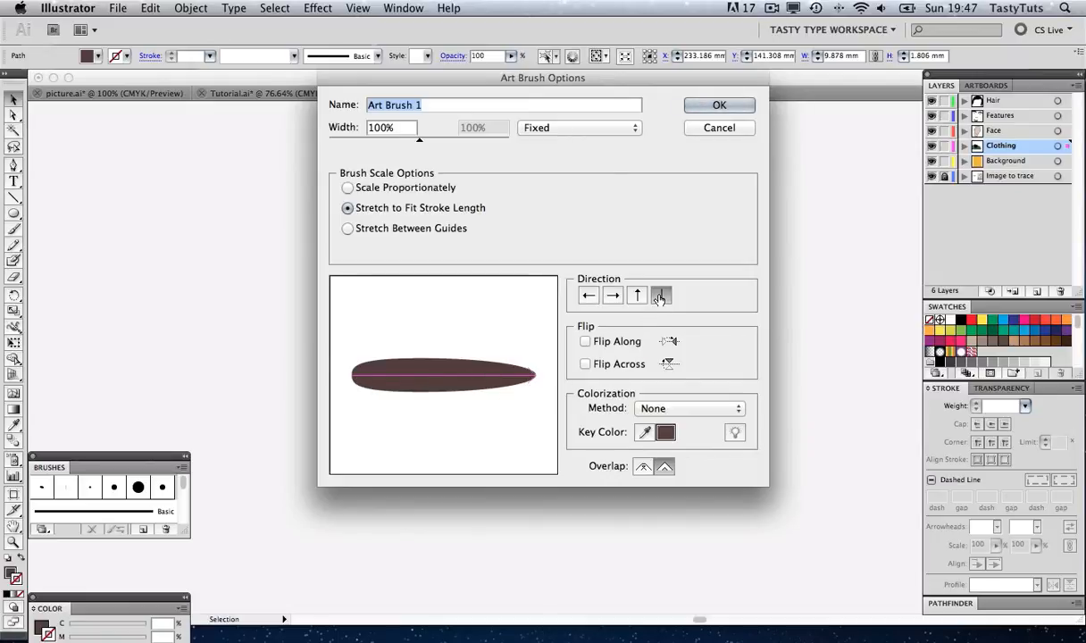
pyautogui.click(660, 295)
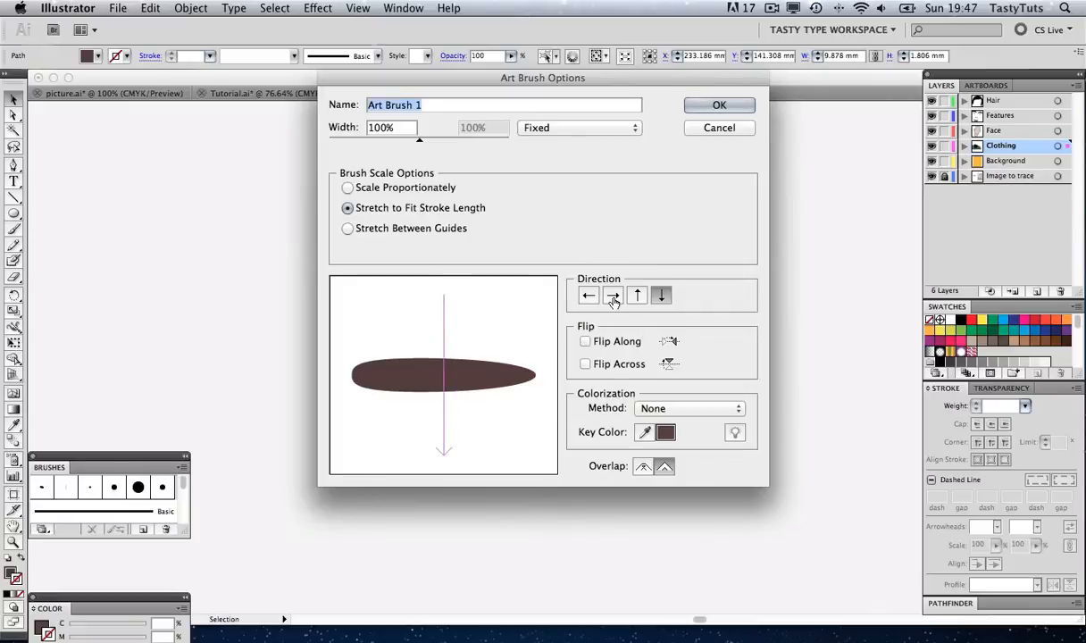
pyautogui.click(613, 295)
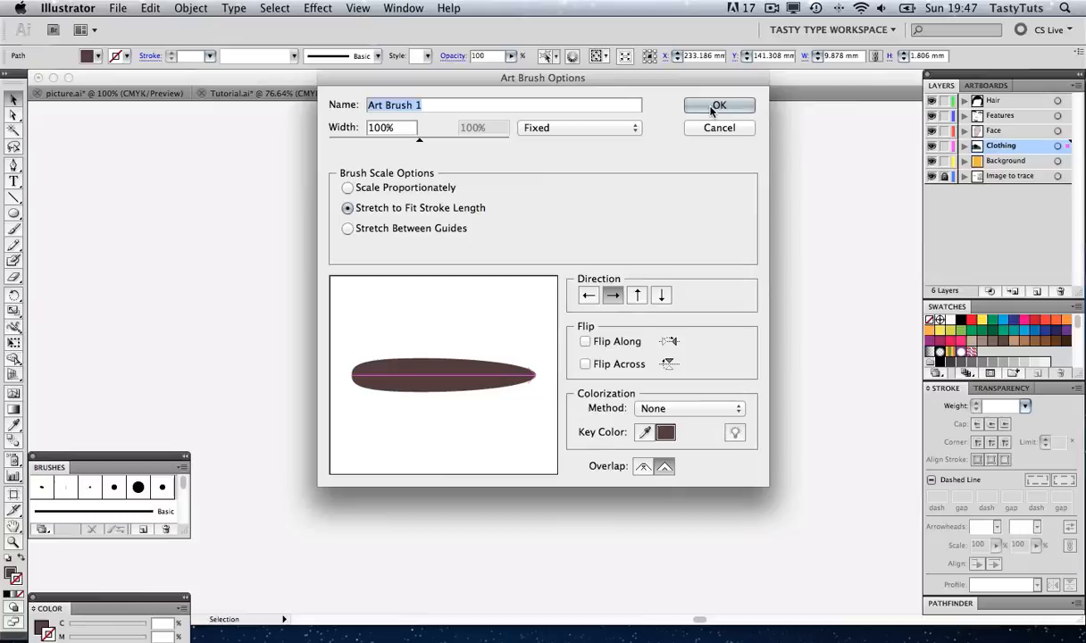
pyautogui.click(719, 106)
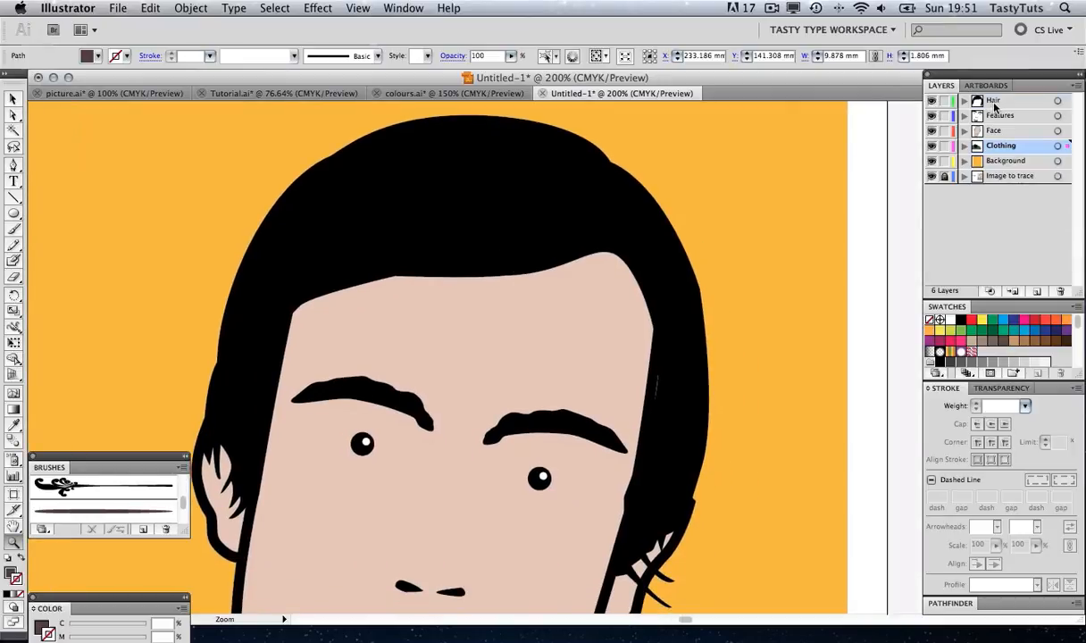
# Add a layer above Hair and name it 'Highlights'
pyautogui.click(994, 100)
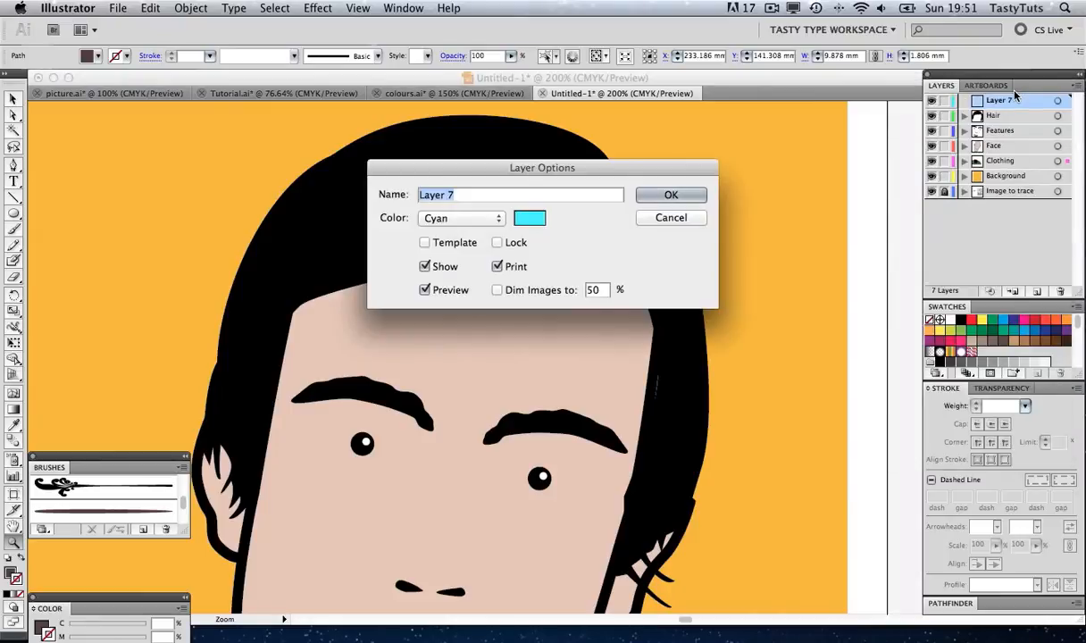
pyautogui.write('Highlig')
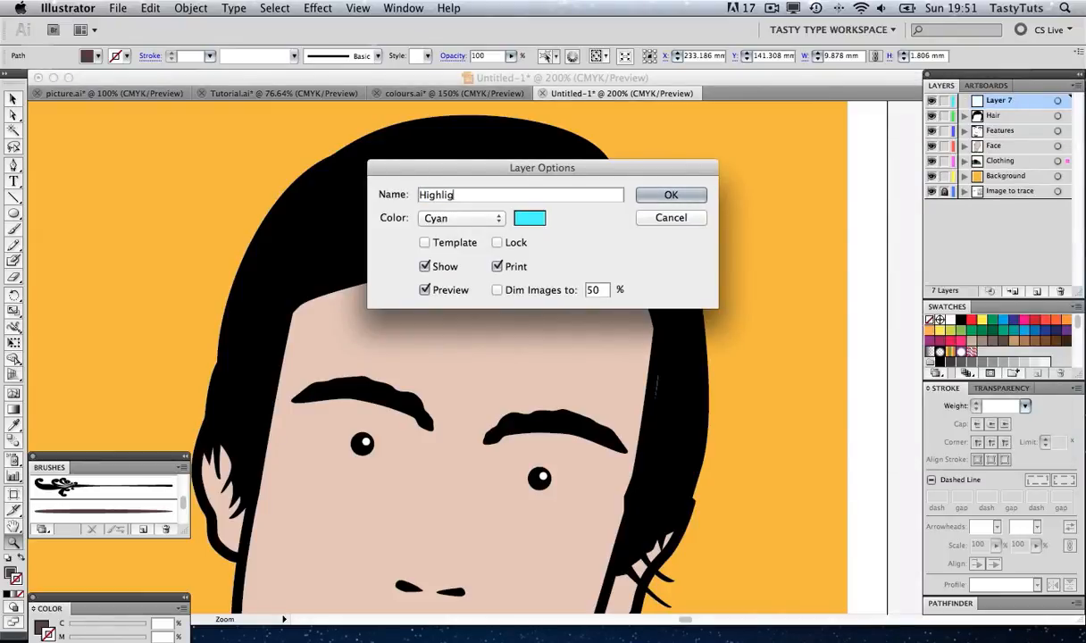
pyautogui.write('hts')
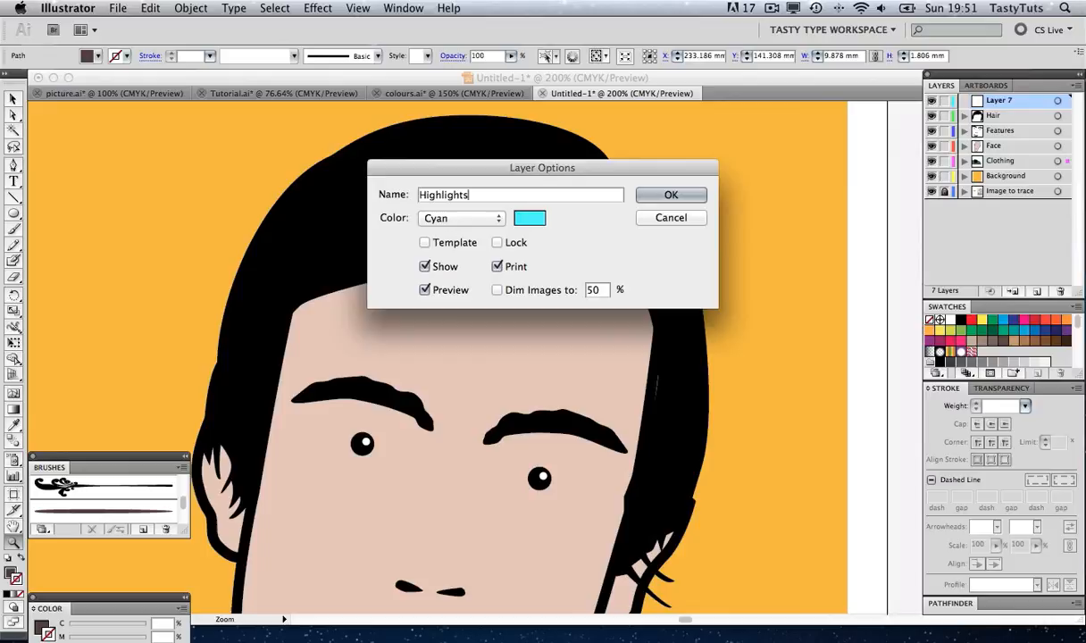
pyautogui.click(670, 195)
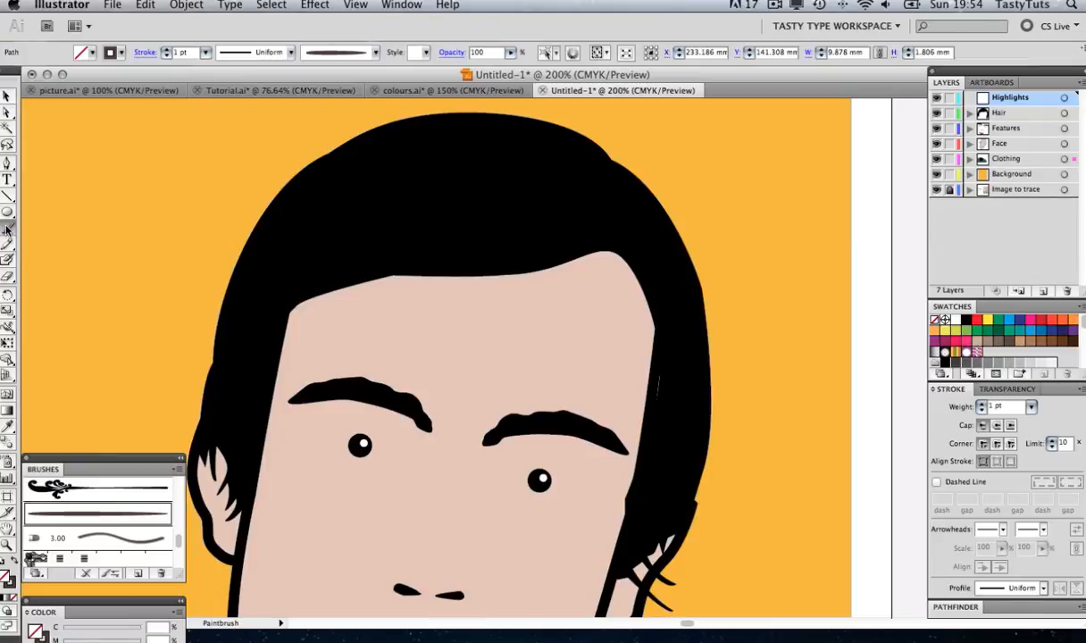
pyautogui.moveTo(62, 532)
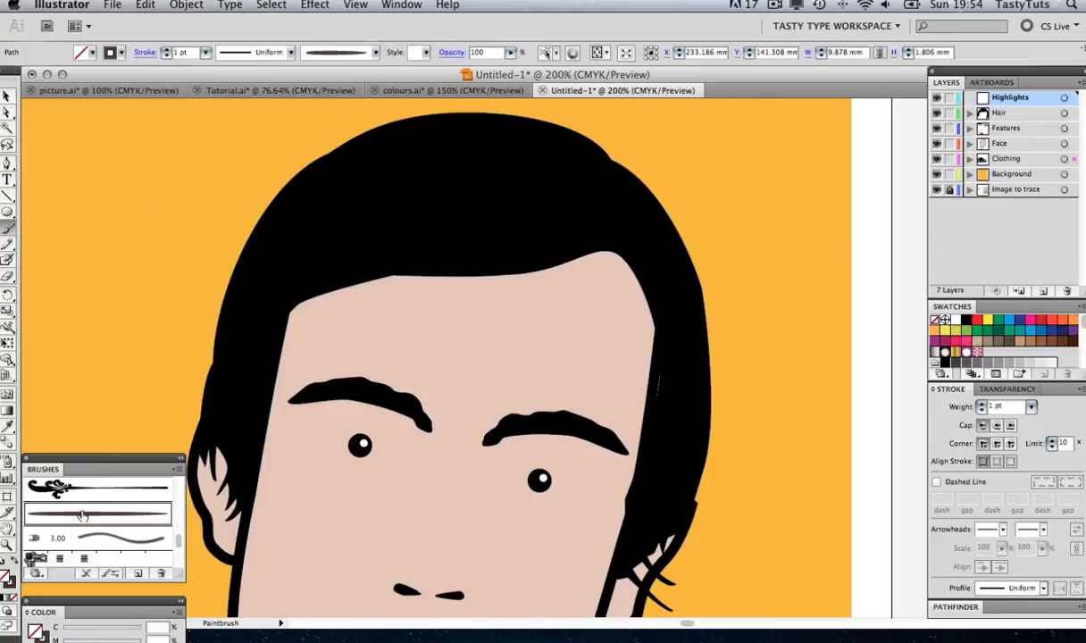
# Select the tapered art brush and paint three highlight strokes over the hair on Highlights
pyautogui.click(1007, 158)
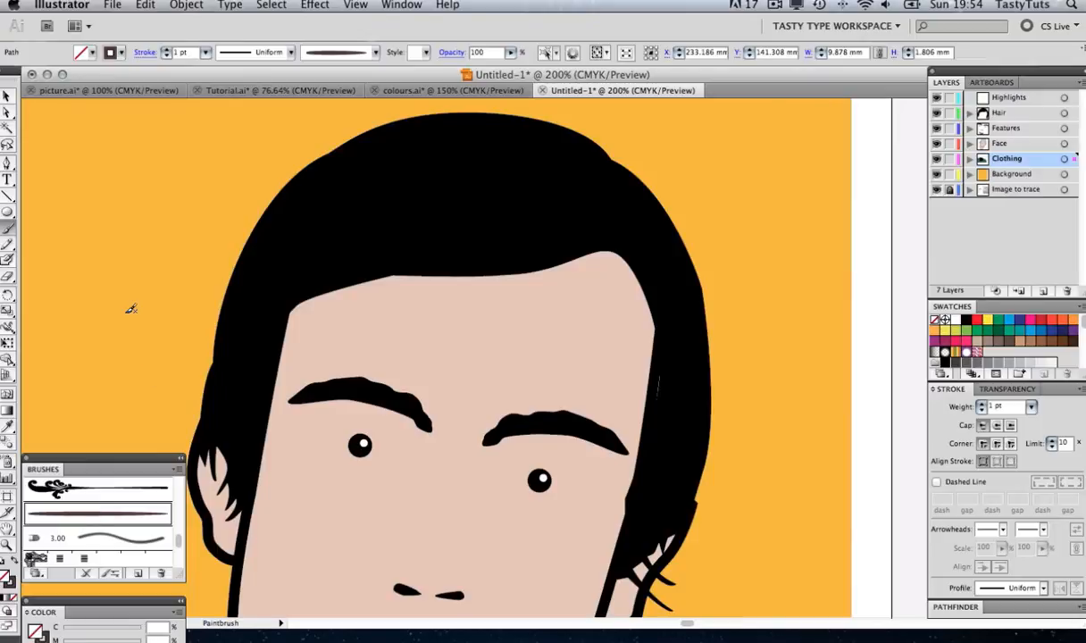
pyautogui.moveTo(181, 186)
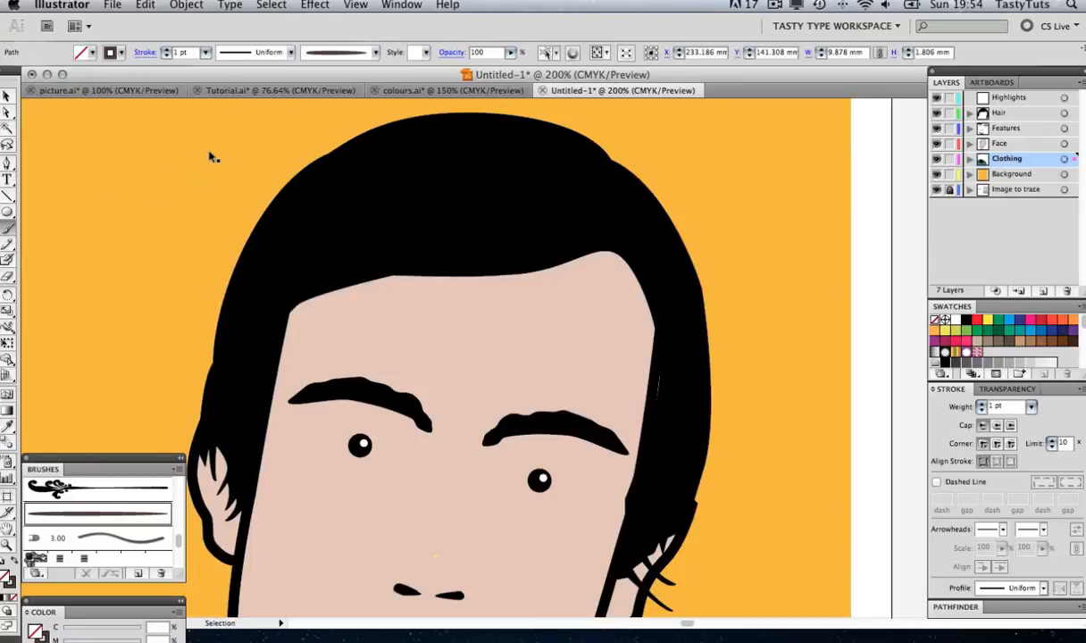
pyautogui.click(1004, 99)
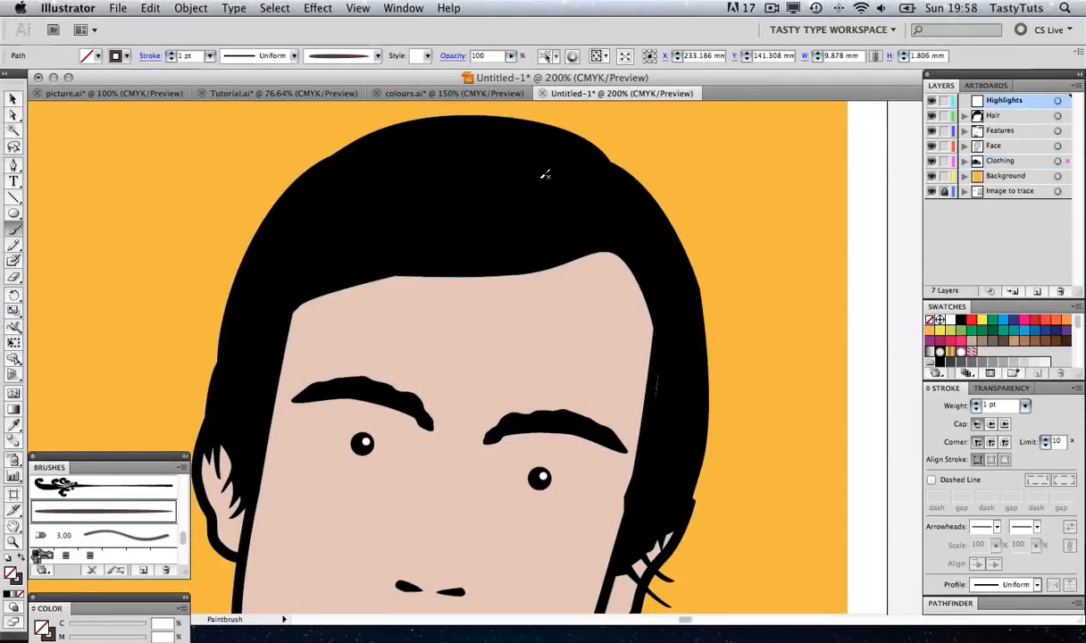
pyautogui.moveTo(597, 163)
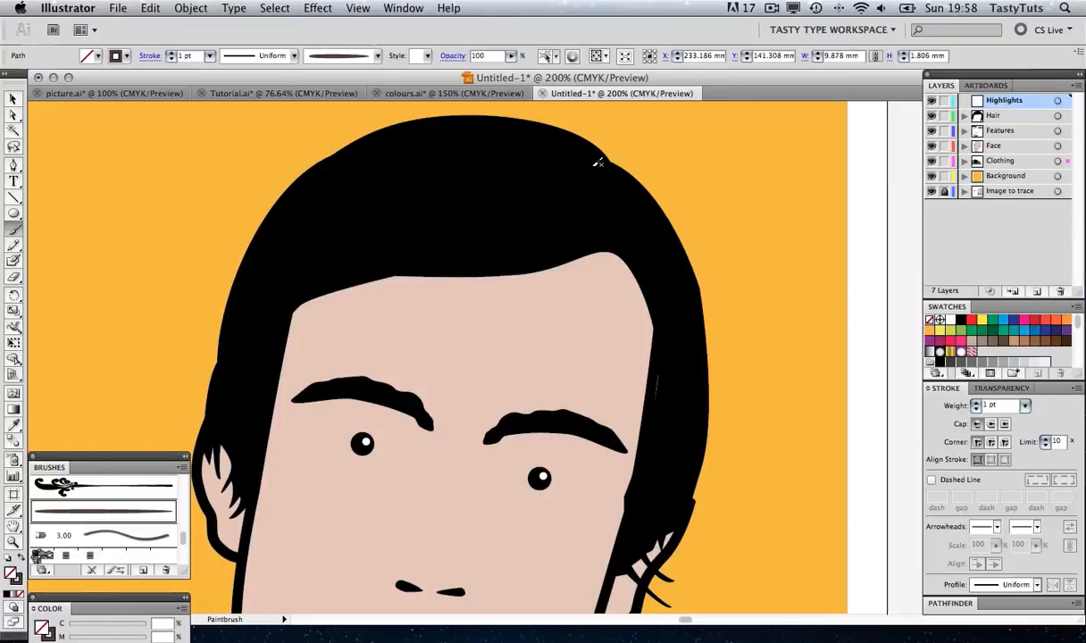
pyautogui.moveTo(596, 163); pyautogui.dragTo(305, 282)
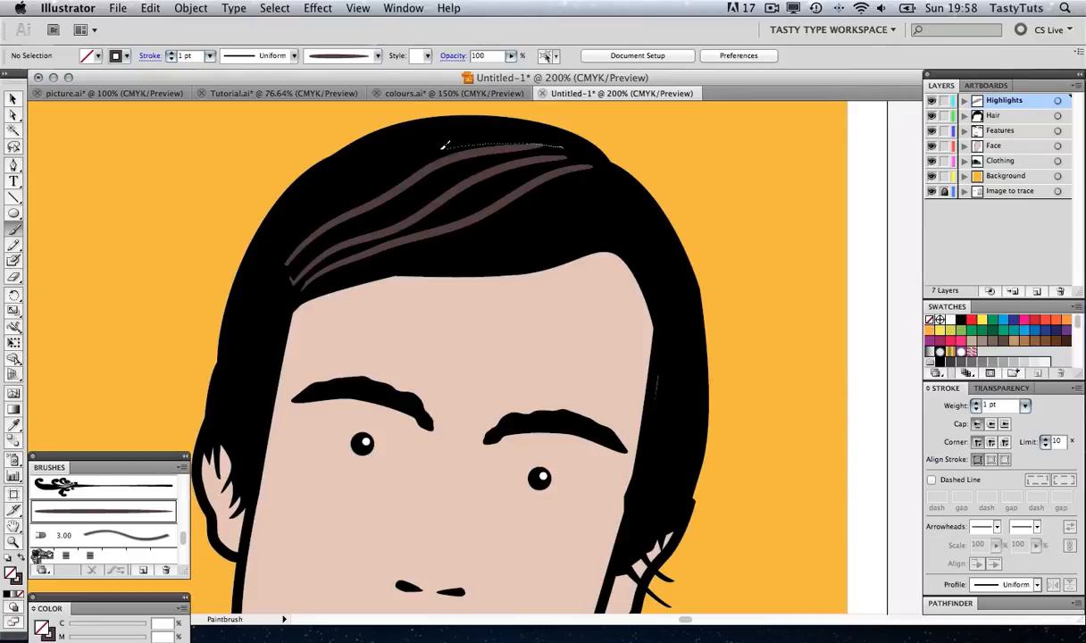
pyautogui.moveTo(438, 143); pyautogui.dragTo(299, 218)
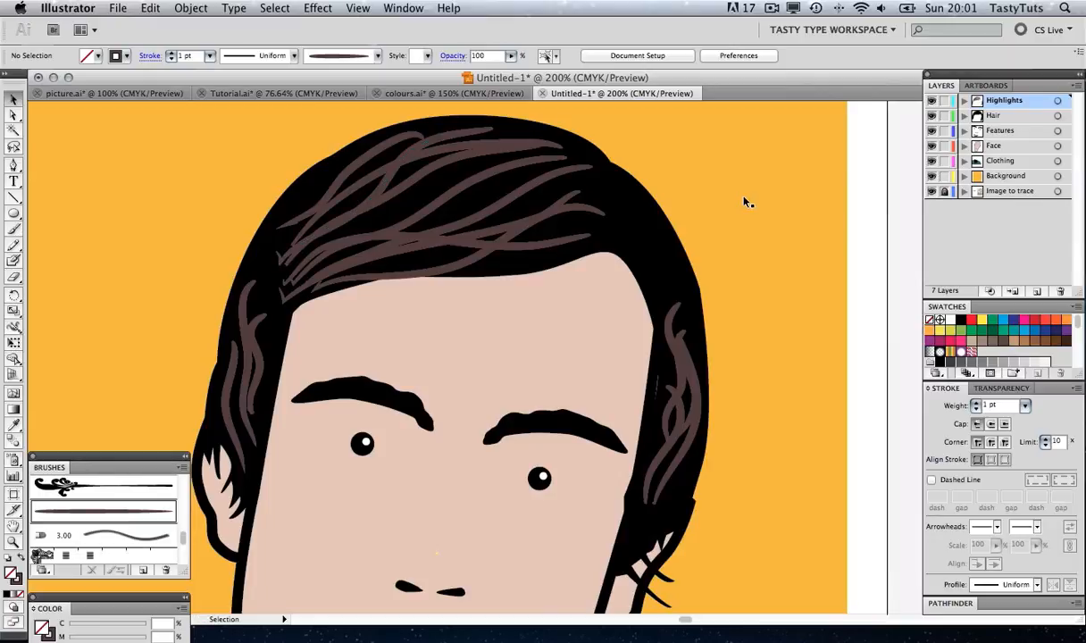
pyautogui.moveTo(248, 164); pyautogui.dragTo(349, 282)
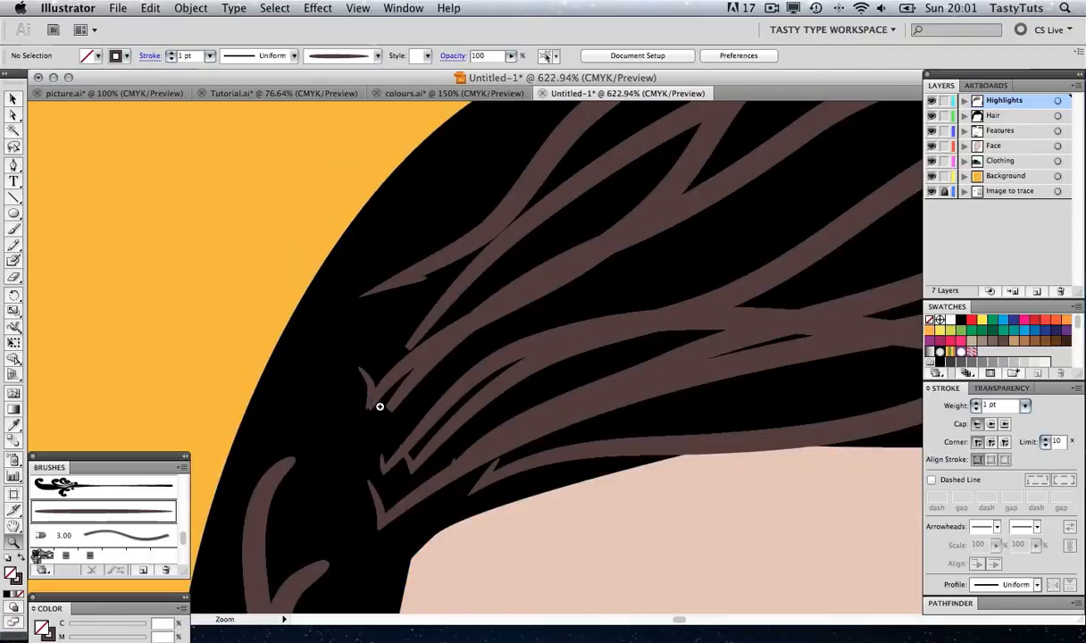
pyautogui.moveTo(419, 350)
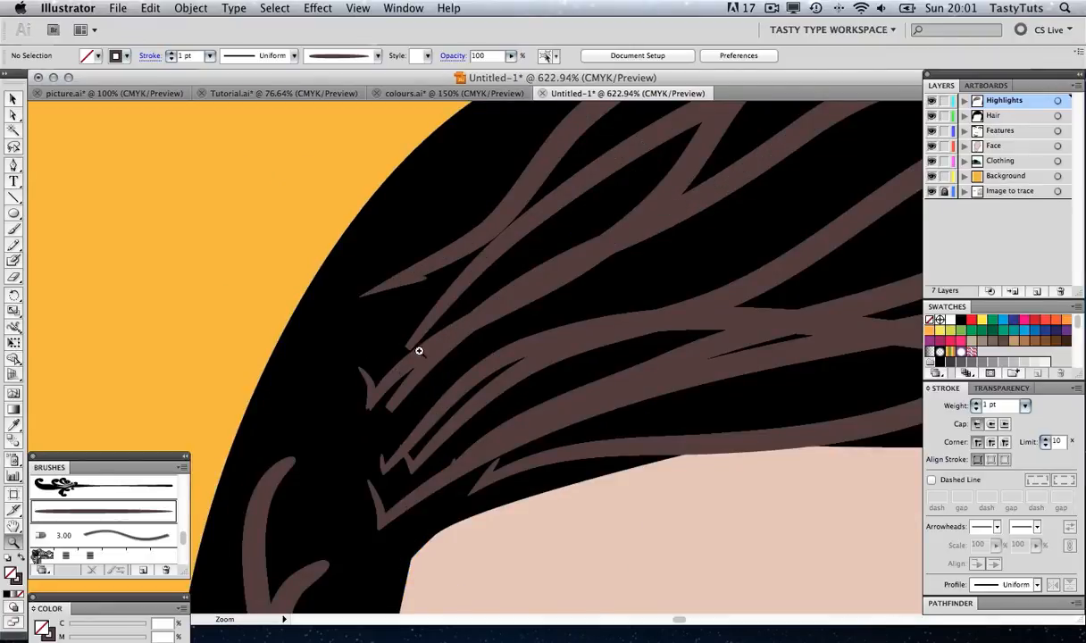
pyautogui.moveTo(453, 347)
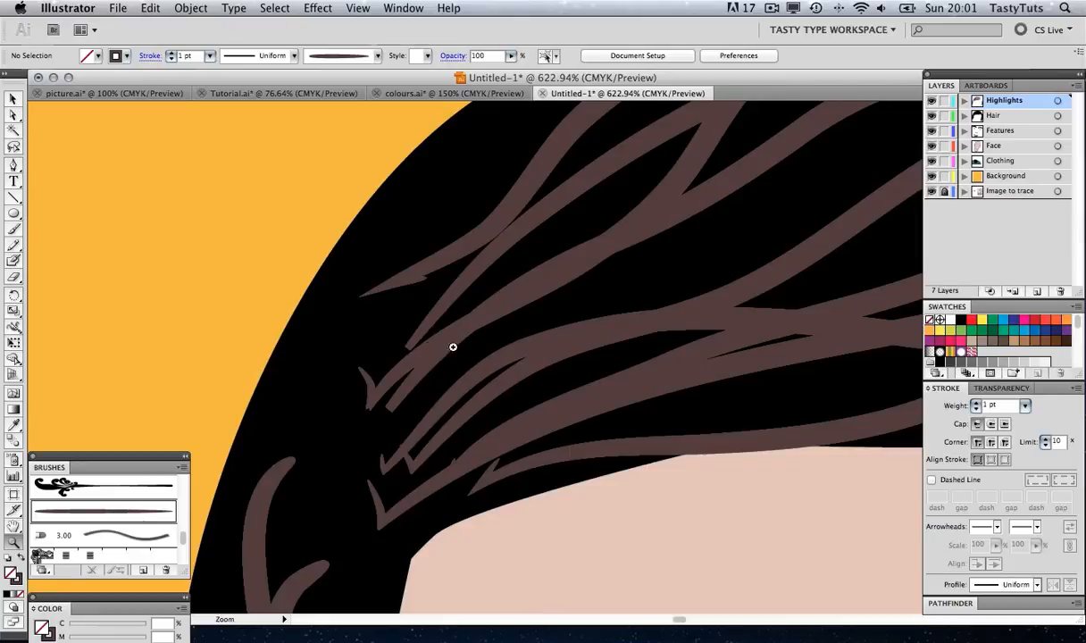
pyautogui.moveTo(476, 328)
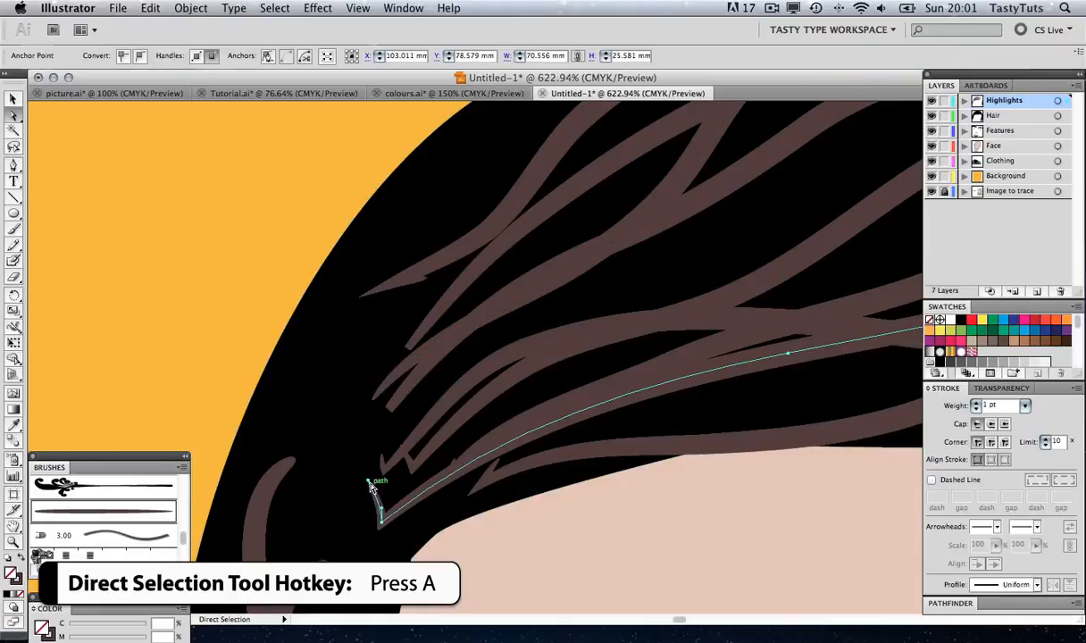
# Drag a left-side highlight stroke's end anchor in three moves so it tucks into the hair
pyautogui.moveTo(371, 483); pyautogui.dragTo(384, 460)
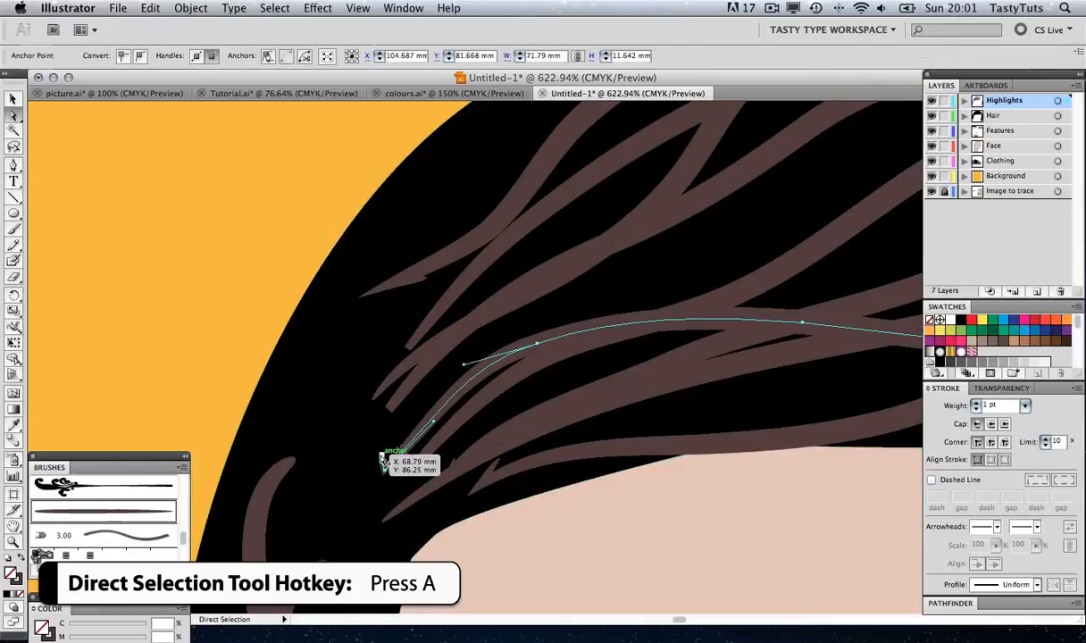
pyautogui.moveTo(384, 460); pyautogui.dragTo(402, 448)
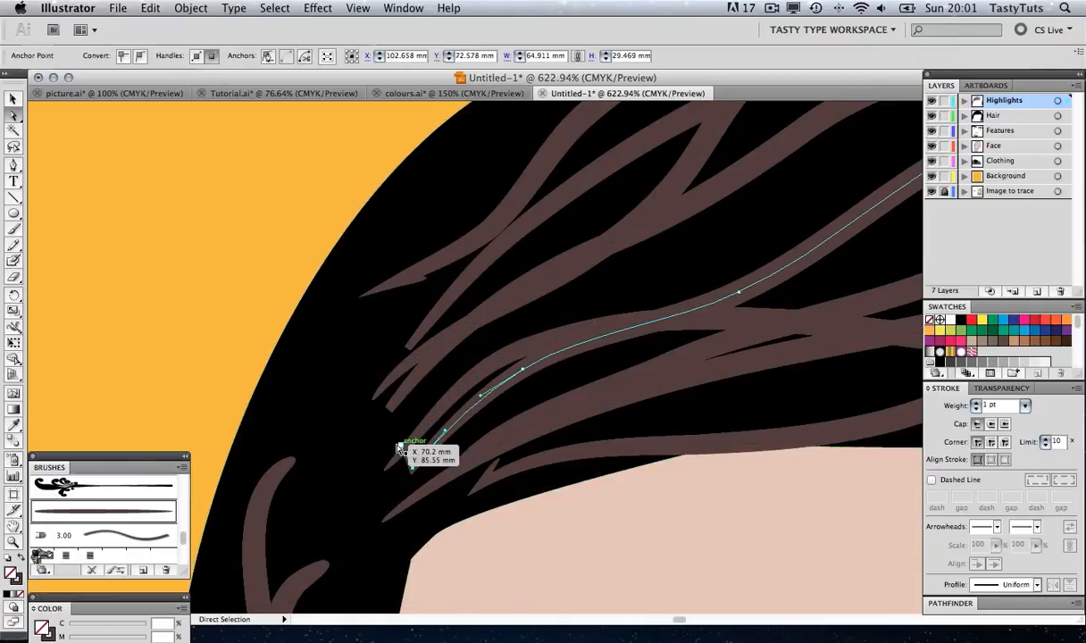
pyautogui.moveTo(402, 451); pyautogui.dragTo(500, 465)
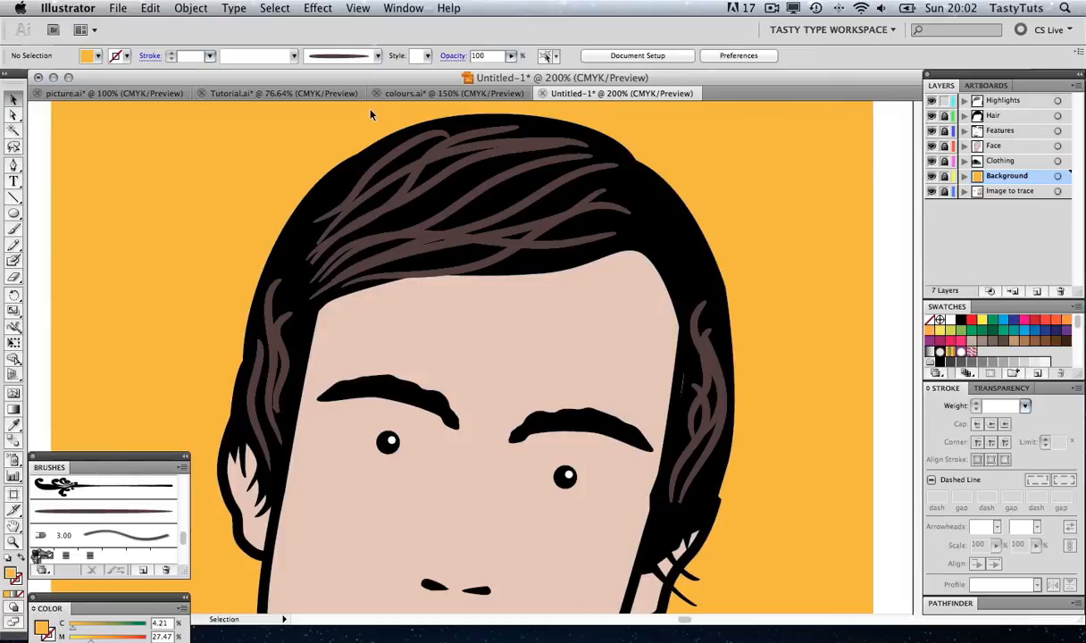
# Select the brown highlight strokes atop the hair and increase their stroke weight
pyautogui.click(468, 214)
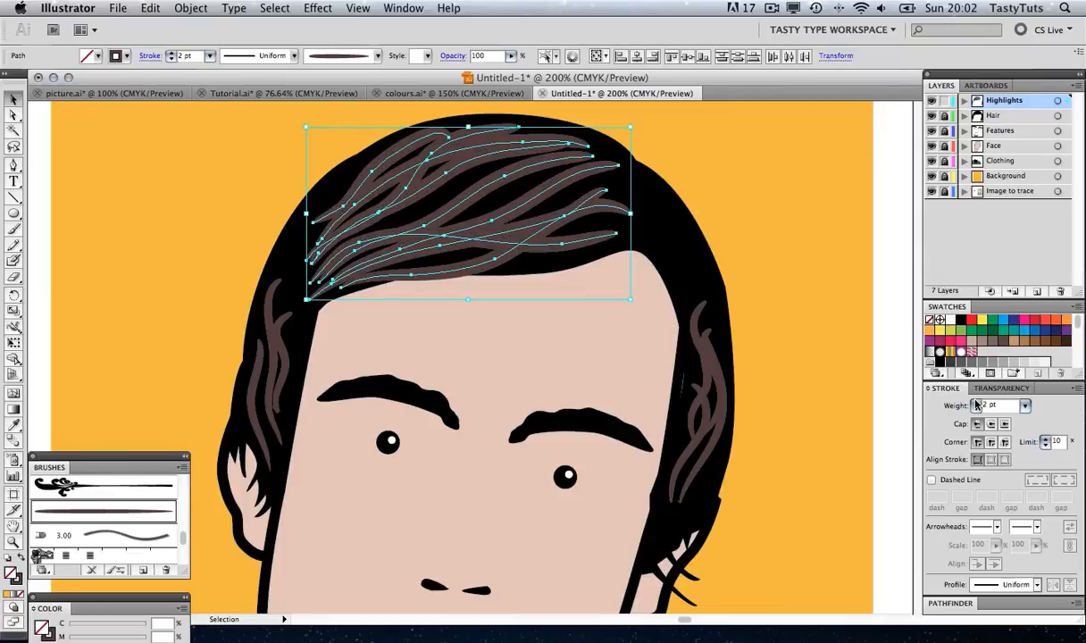
pyautogui.click(801, 244)
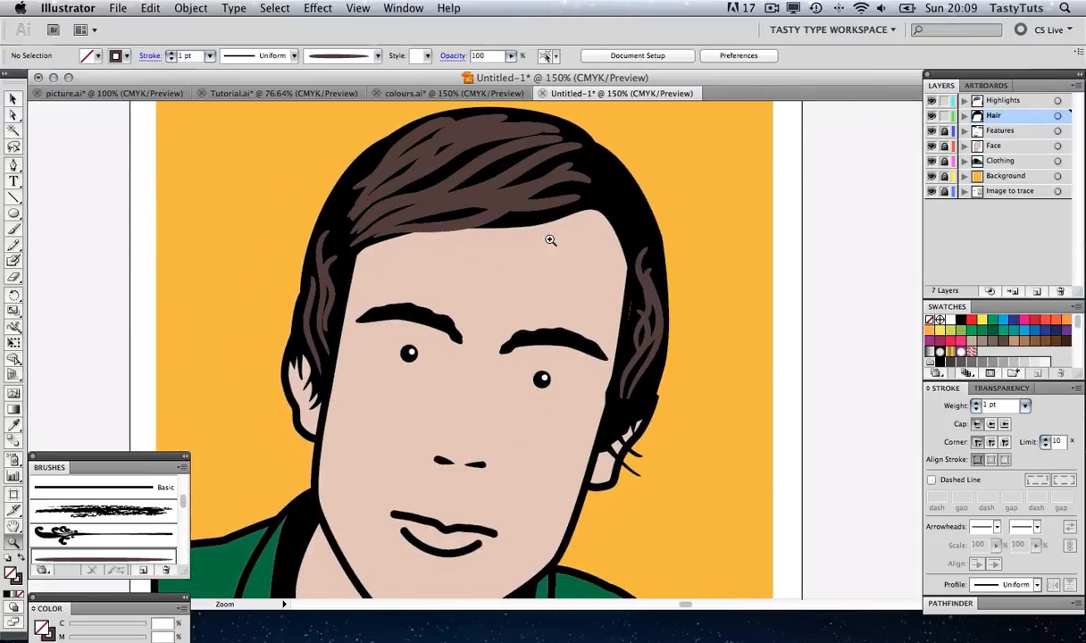
pyautogui.moveTo(739, 244)
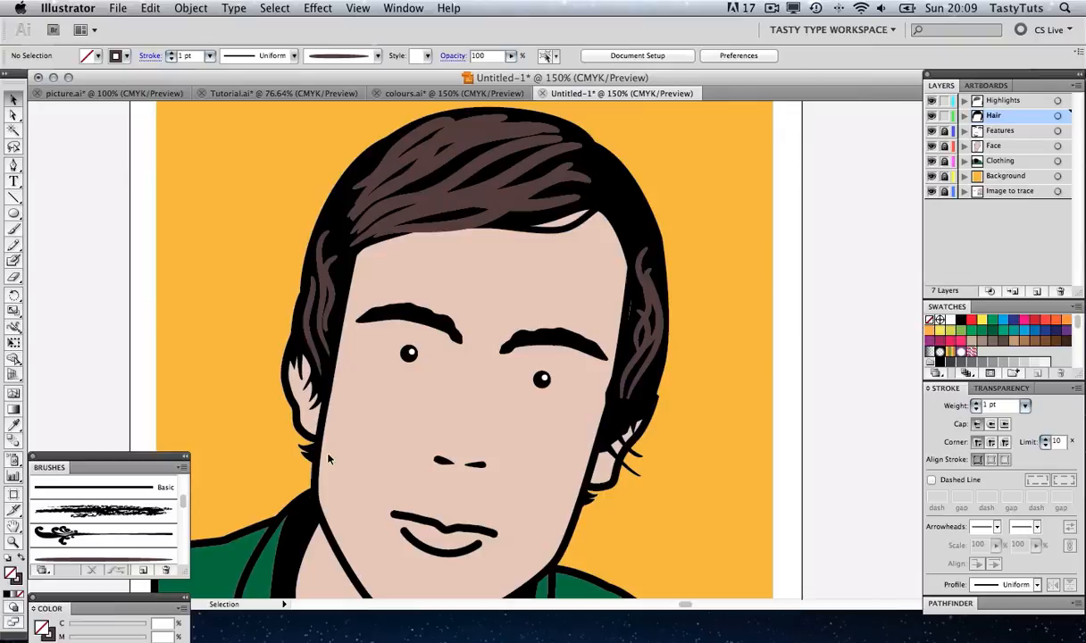
pyautogui.moveTo(309, 456)
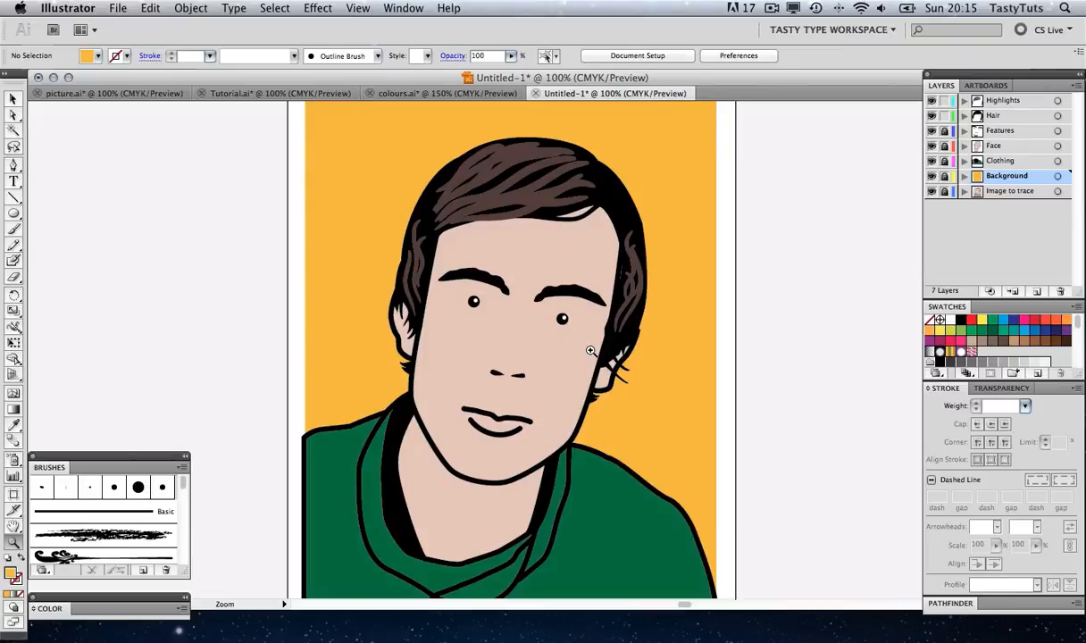
# Bring the Tutorial.ai reference document to the front
pyautogui.click(250, 93)
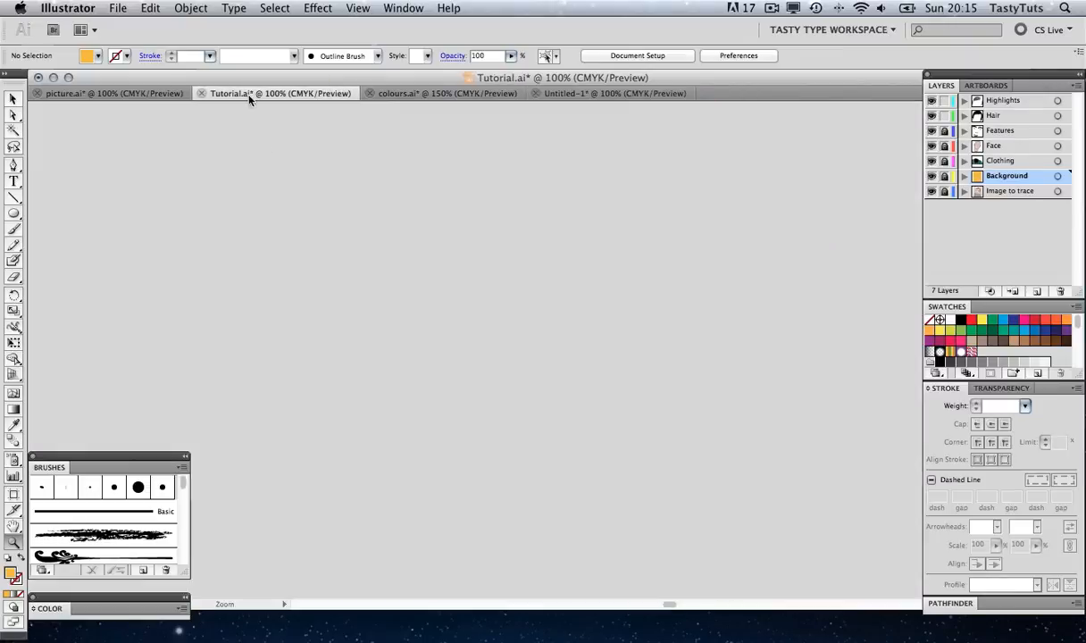